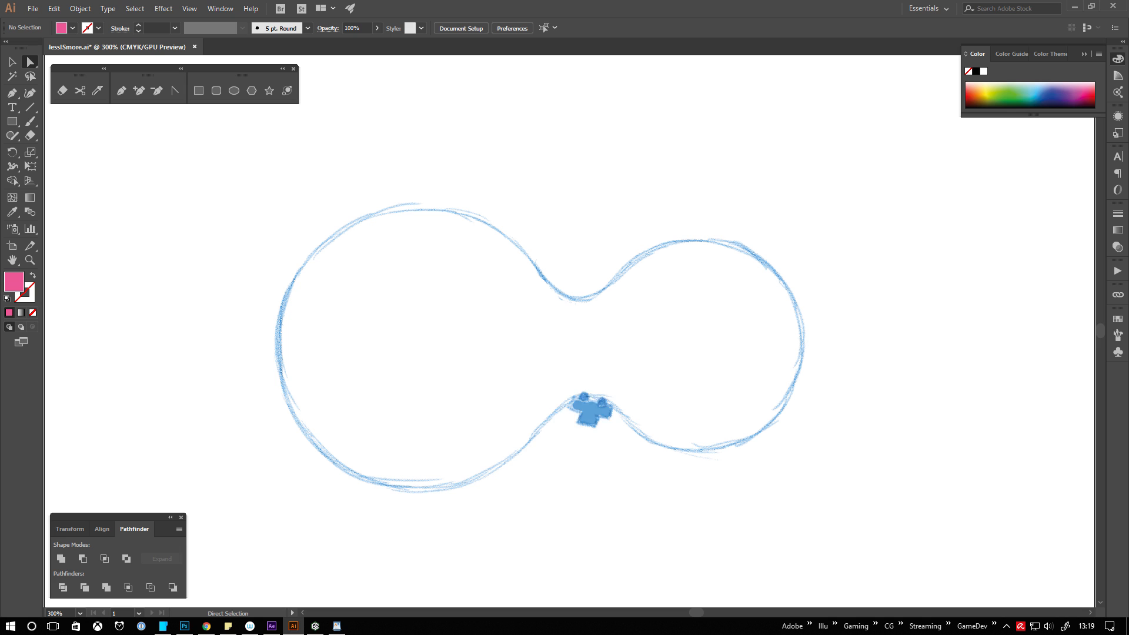
Scrub the Join tool across the overlapping stroke ends of the figure-eight sketch.
{"action": "left_click_drag", "start_coordinate": [591, 414], "coordinate": [332, 216]}
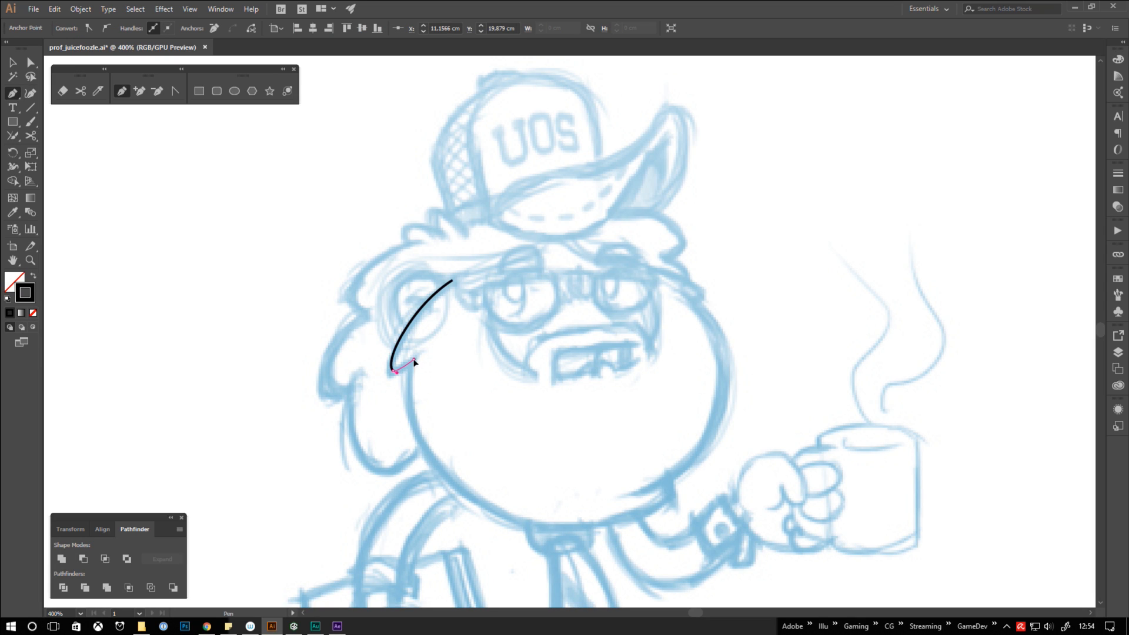
Extend the black outline down the cheek and bend it along the jaw of the sketch.
{"action": "left_click_drag", "start_coordinate": [414, 360], "coordinate": [468, 526]}
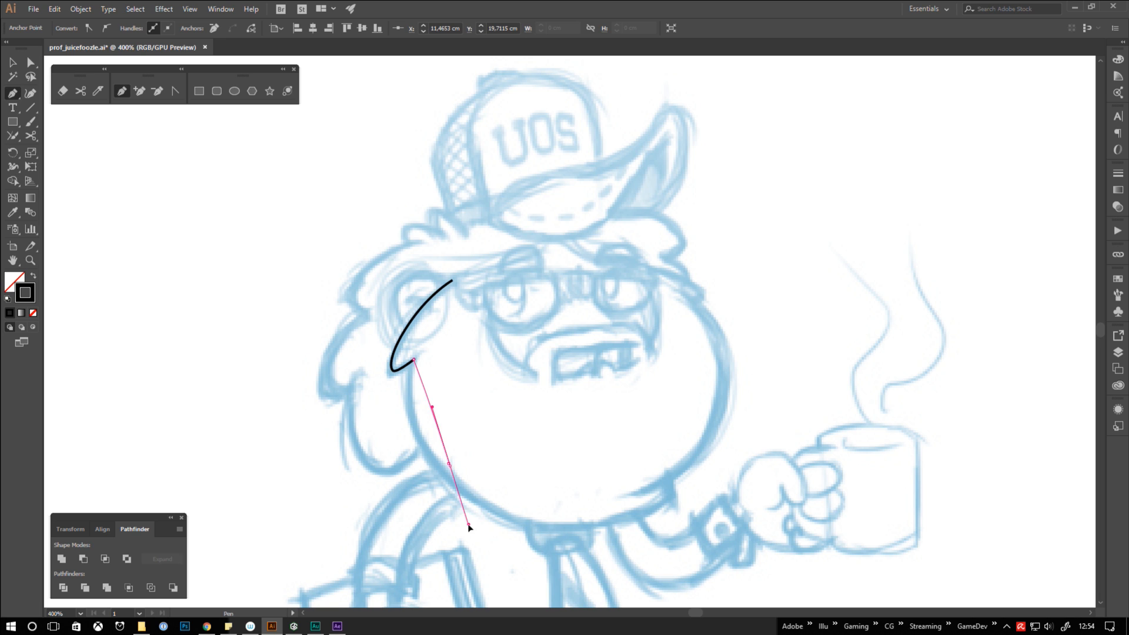
{"action": "left_click_drag", "start_coordinate": [468, 526], "coordinate": [501, 562]}
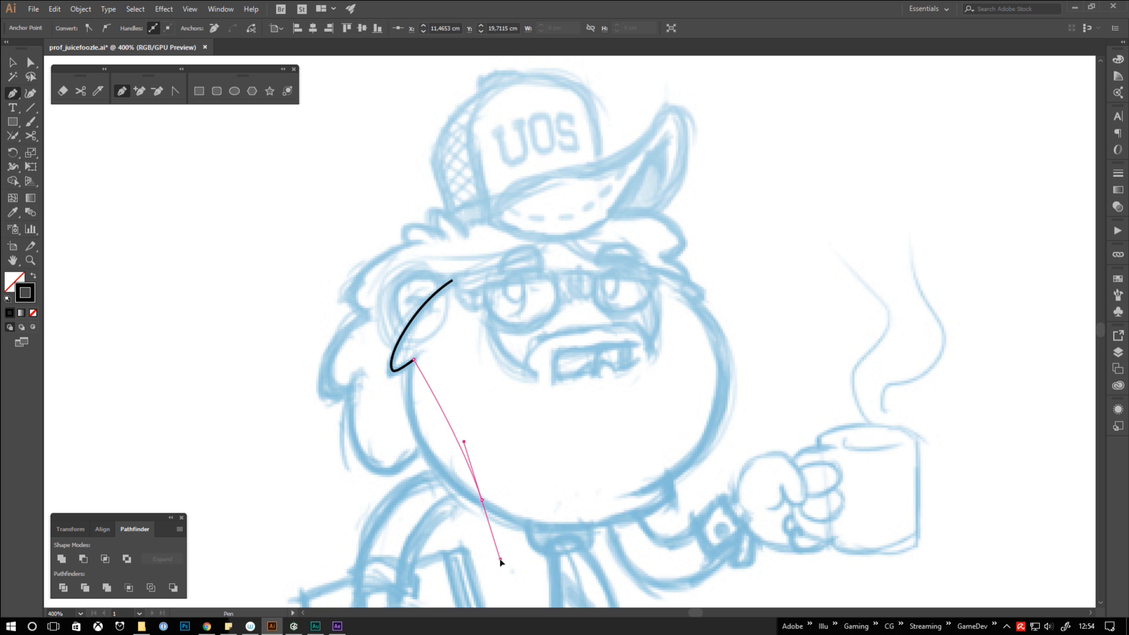
{"action": "left_click_drag", "start_coordinate": [501, 562], "coordinate": [580, 564]}
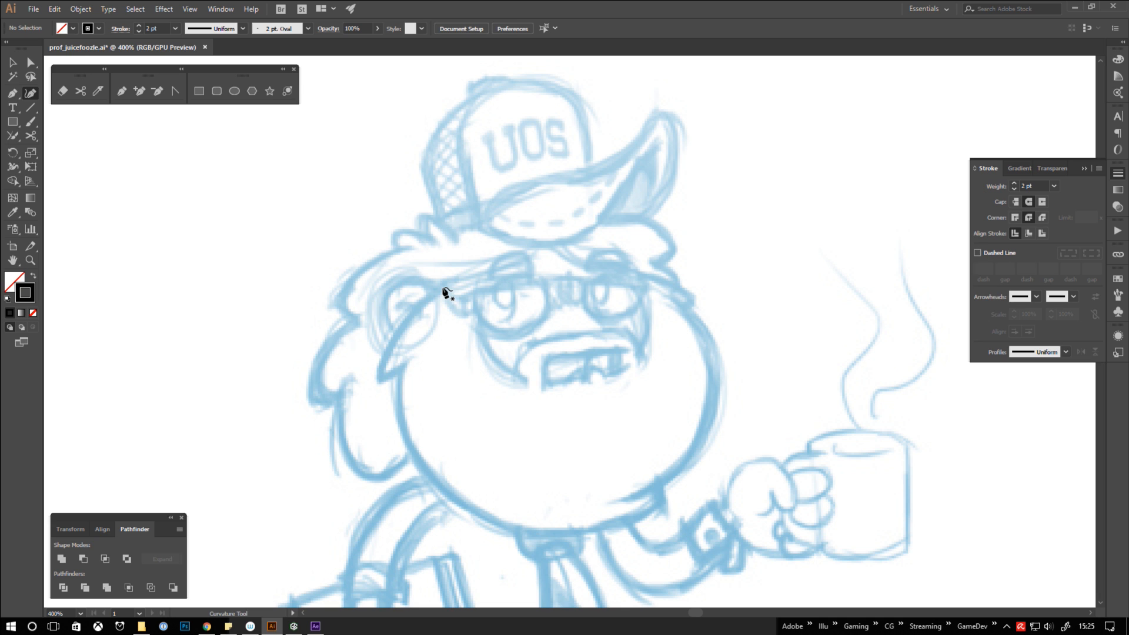
Start the Curvature-tool outline on the left cheek and add a point at the chin.
{"action": "left_click_drag", "start_coordinate": [444, 288], "coordinate": [386, 381]}
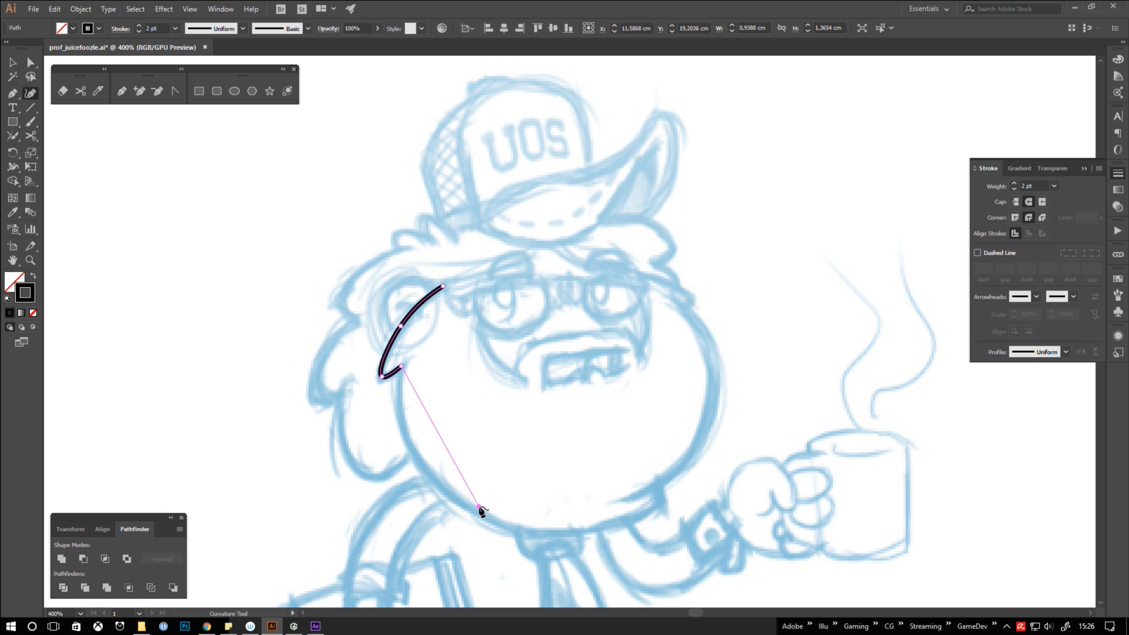
{"action": "left_click", "coordinate": [662, 507]}
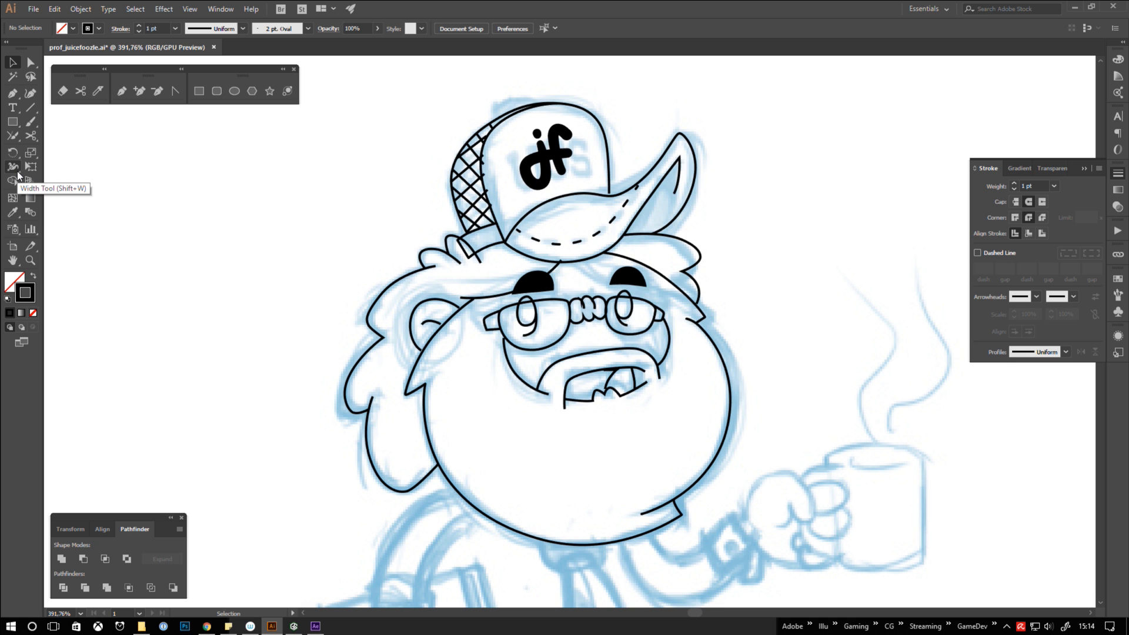
Switch to the Width tool to shape variable stroke thickness on the head outlines.
{"action": "left_click", "coordinate": [13, 166]}
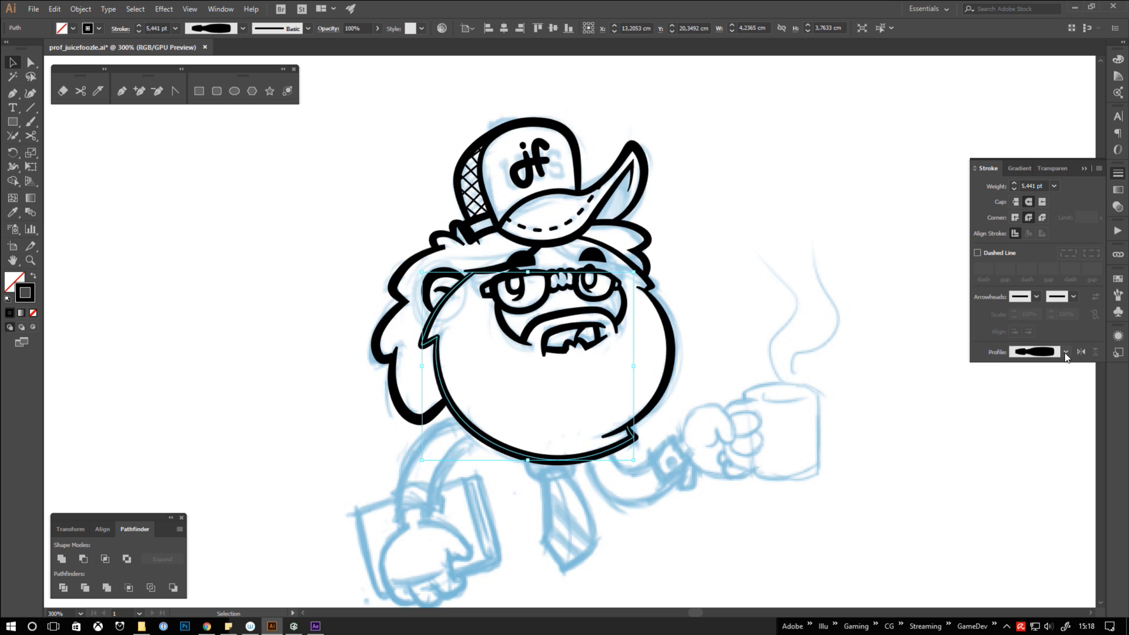
Set the face outline's stroke width profile to Uniform.
{"action": "left_click", "coordinate": [1067, 351]}
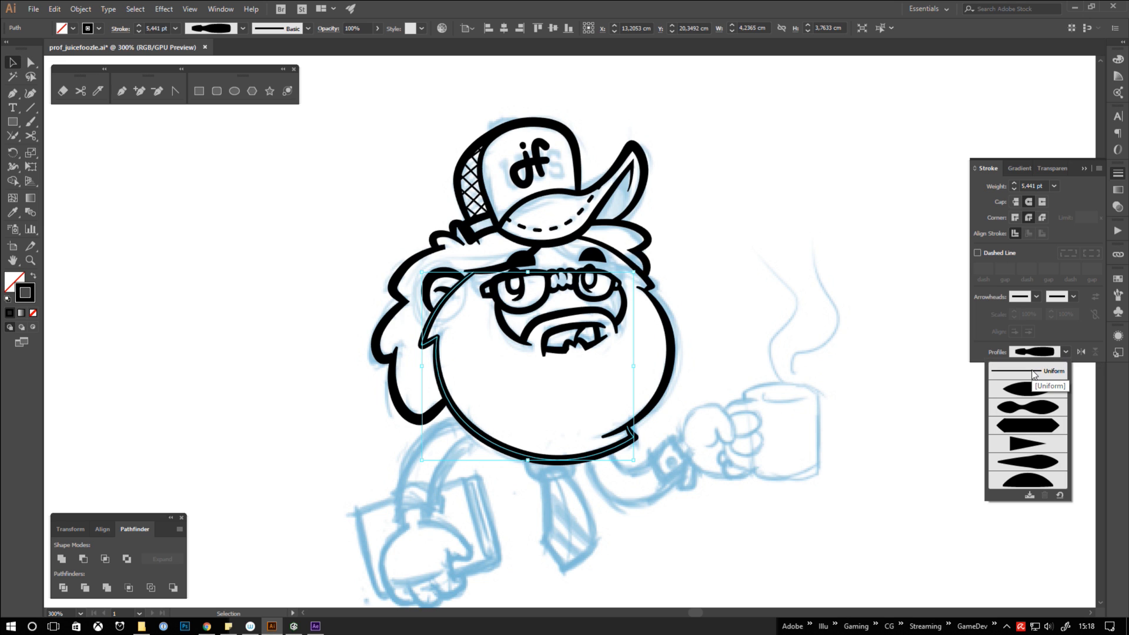
{"action": "left_click", "coordinate": [1054, 386]}
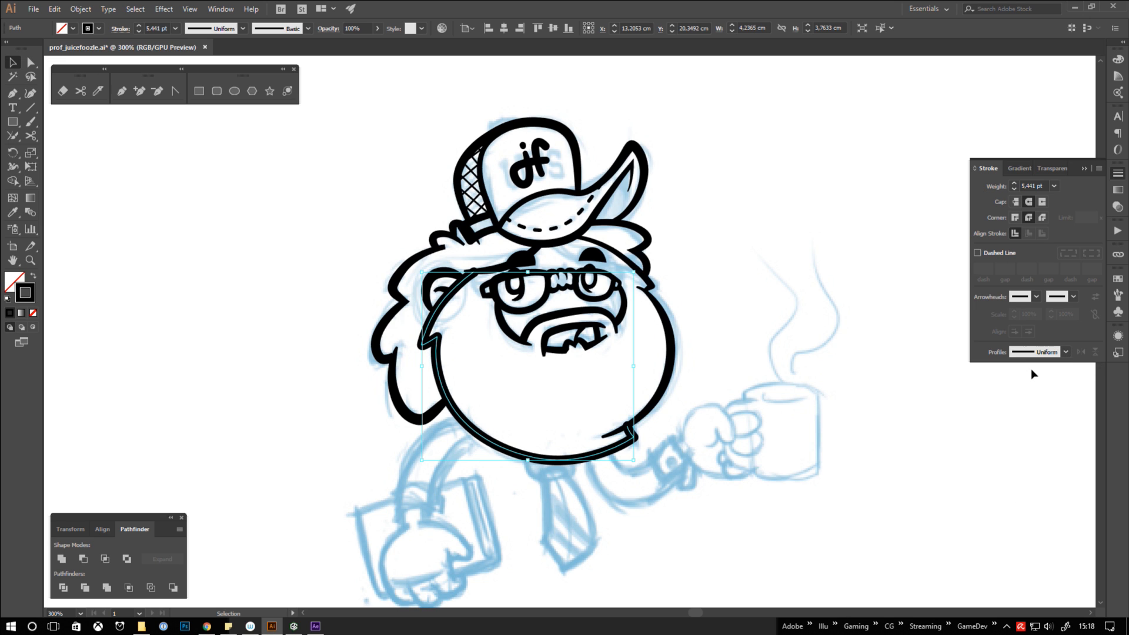
{"action": "mouse_move", "coordinate": [1007, 390]}
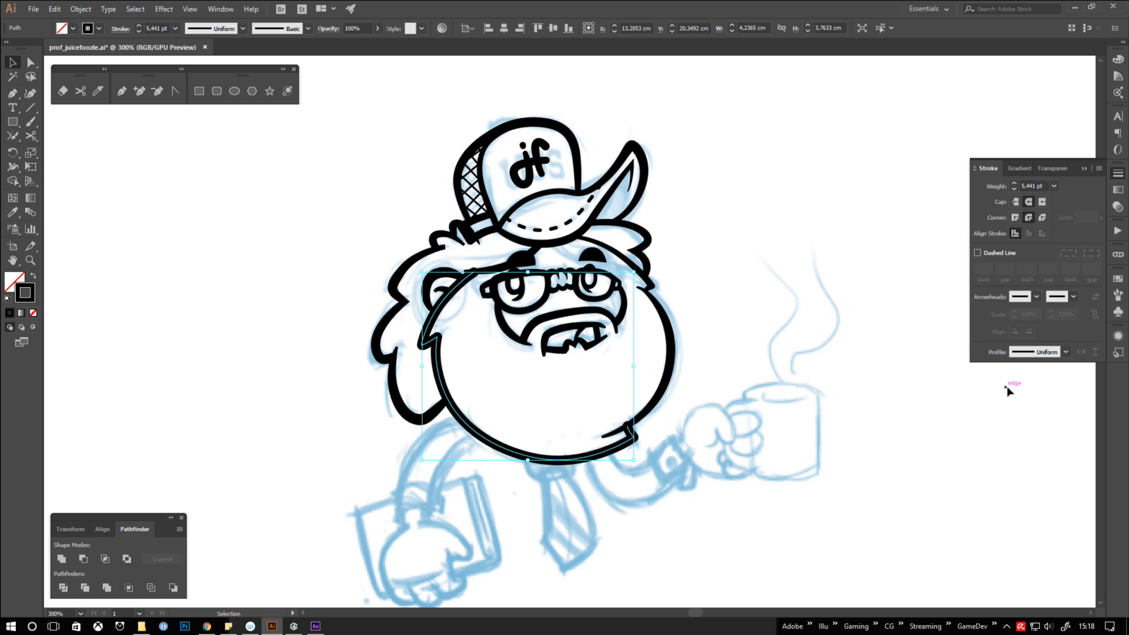
{"action": "mouse_move", "coordinate": [910, 425]}
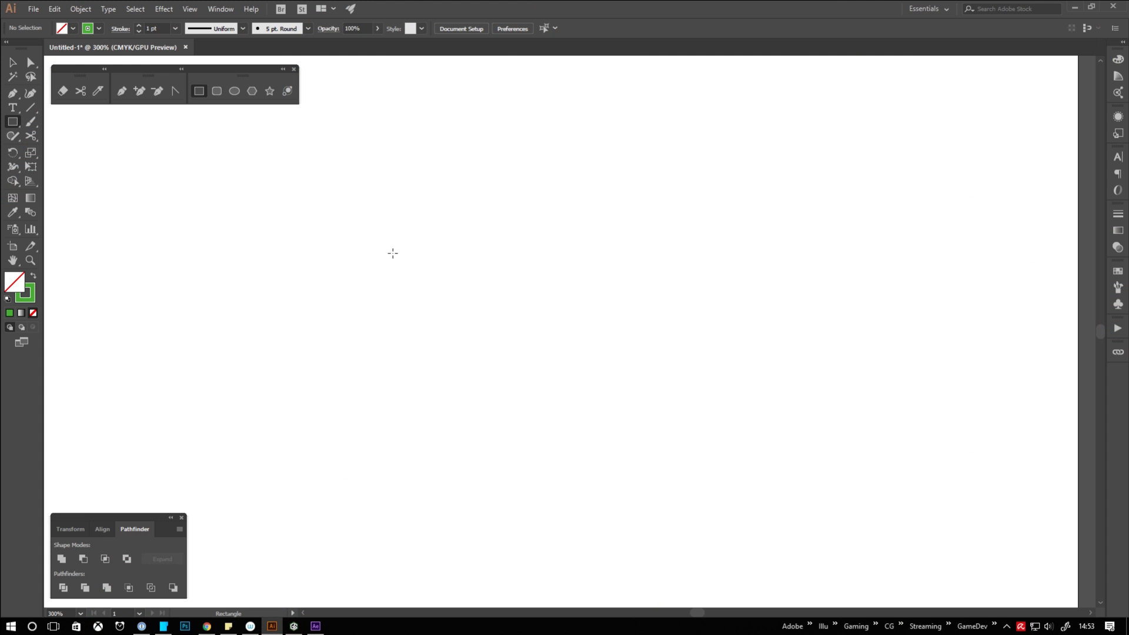
Shift-drag a square in the middle of the artboard, then start an angled path segment.
{"action": "left_click_drag", "start_coordinate": [374, 182], "coordinate": [642, 450]}
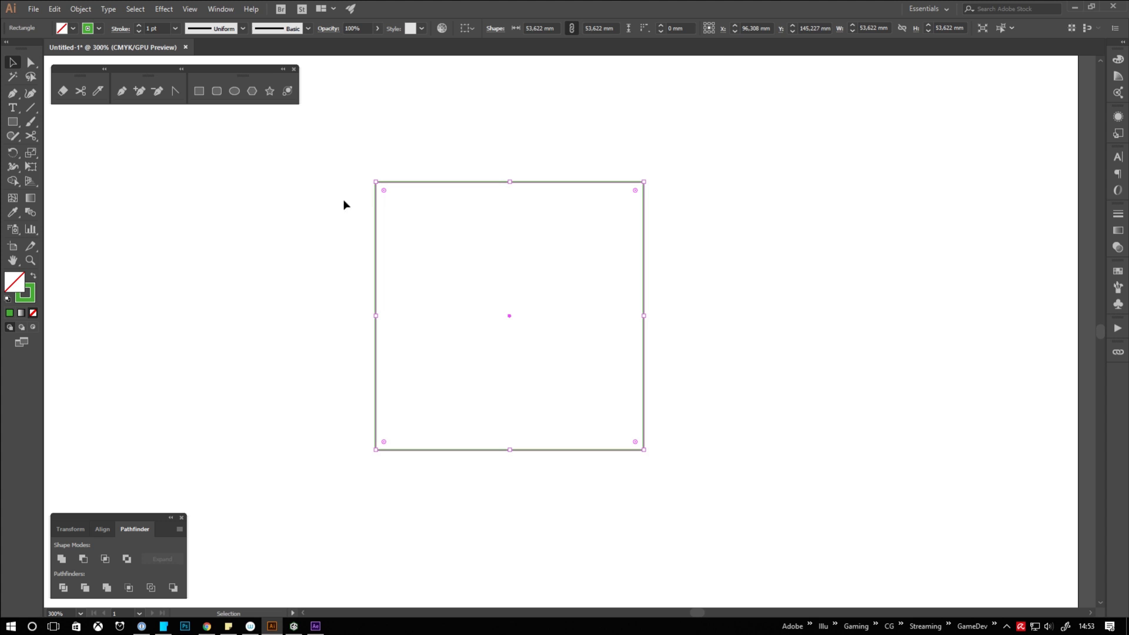
{"action": "mouse_move", "coordinate": [628, 428]}
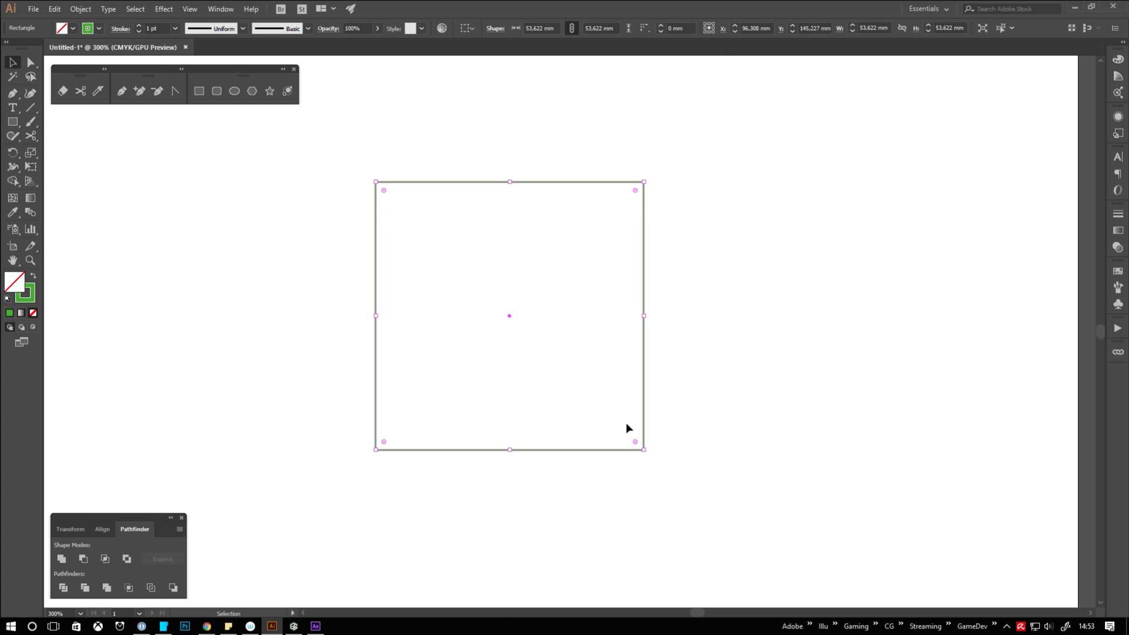
{"action": "left_click_drag", "start_coordinate": [634, 428], "coordinate": [573, 254]}
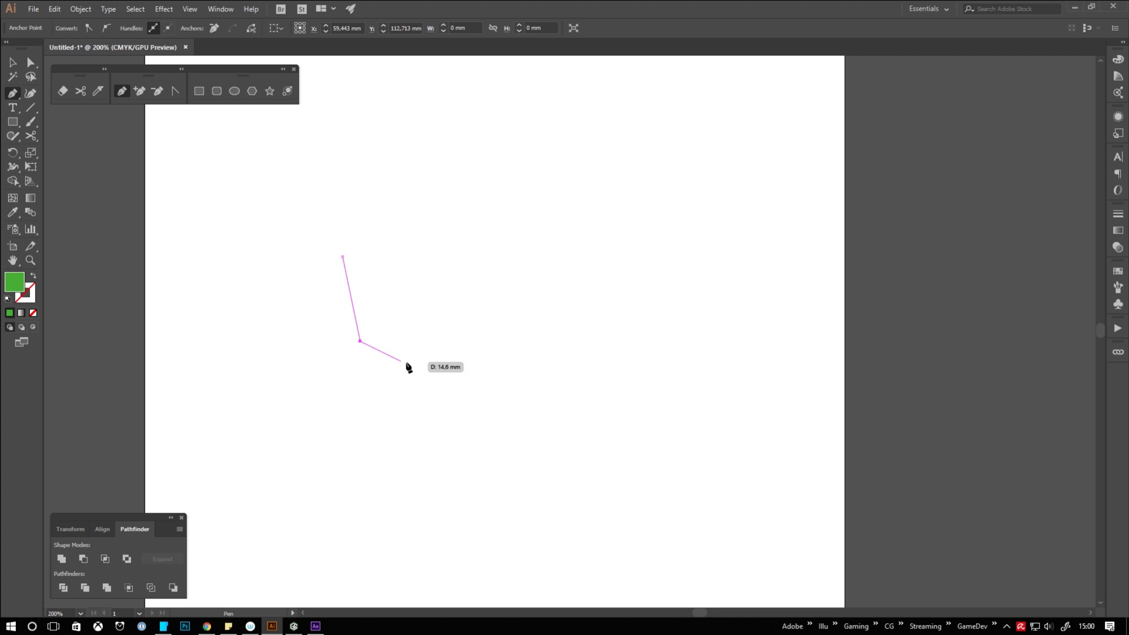
Add two corner points to the green shape and drag one corner outward to reshape it.
{"action": "left_click", "coordinate": [434, 376]}
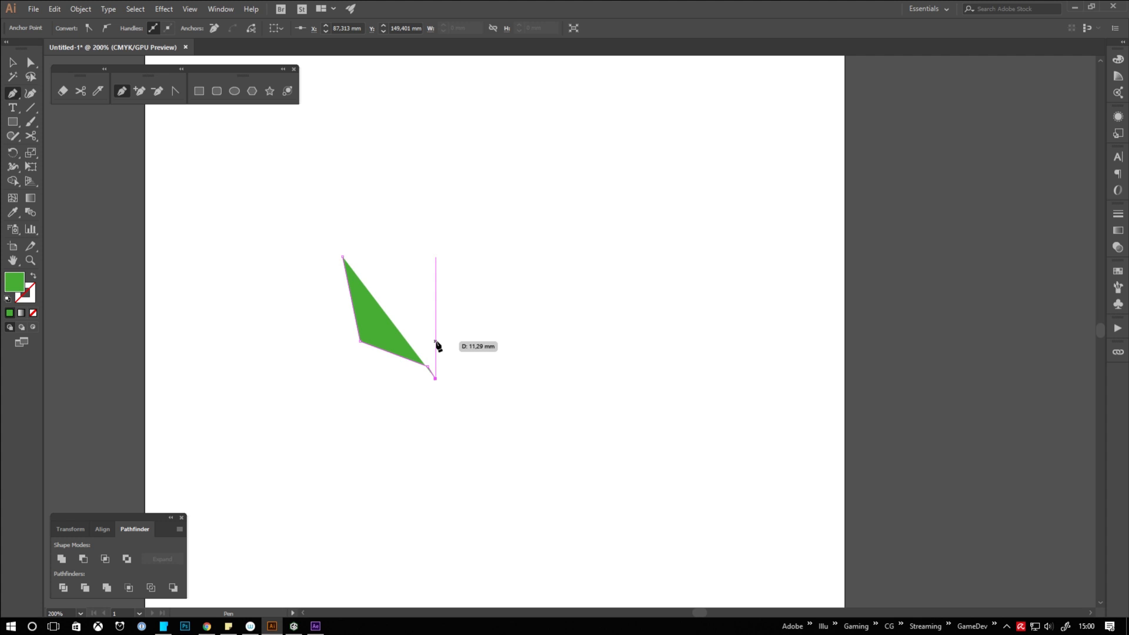
{"action": "left_click", "coordinate": [342, 259]}
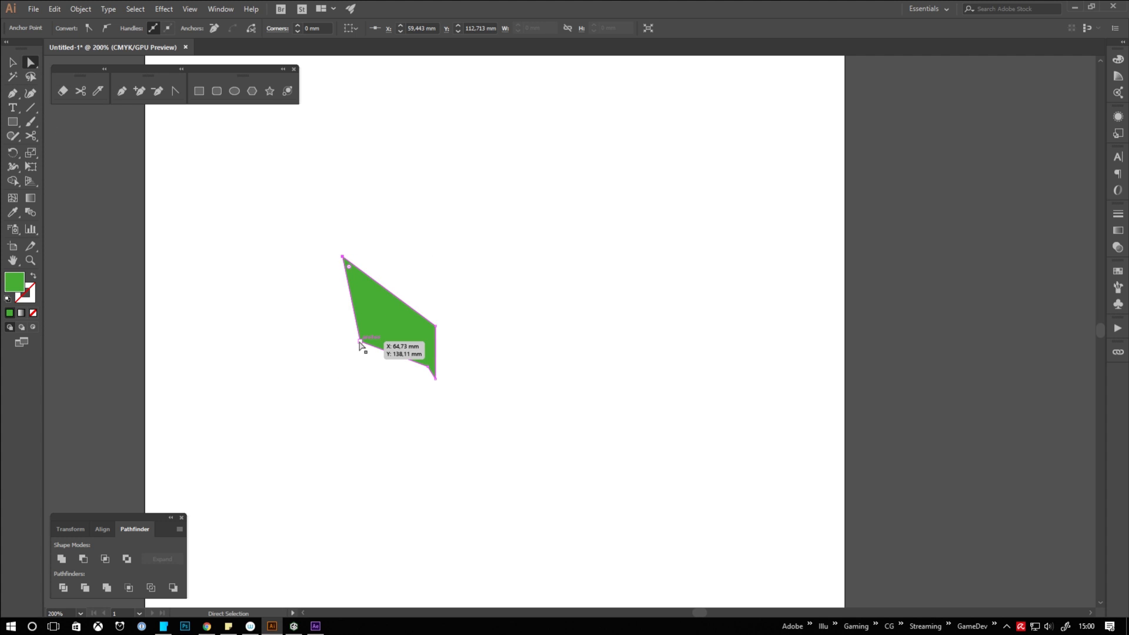
{"action": "left_click_drag", "start_coordinate": [361, 345], "coordinate": [430, 370]}
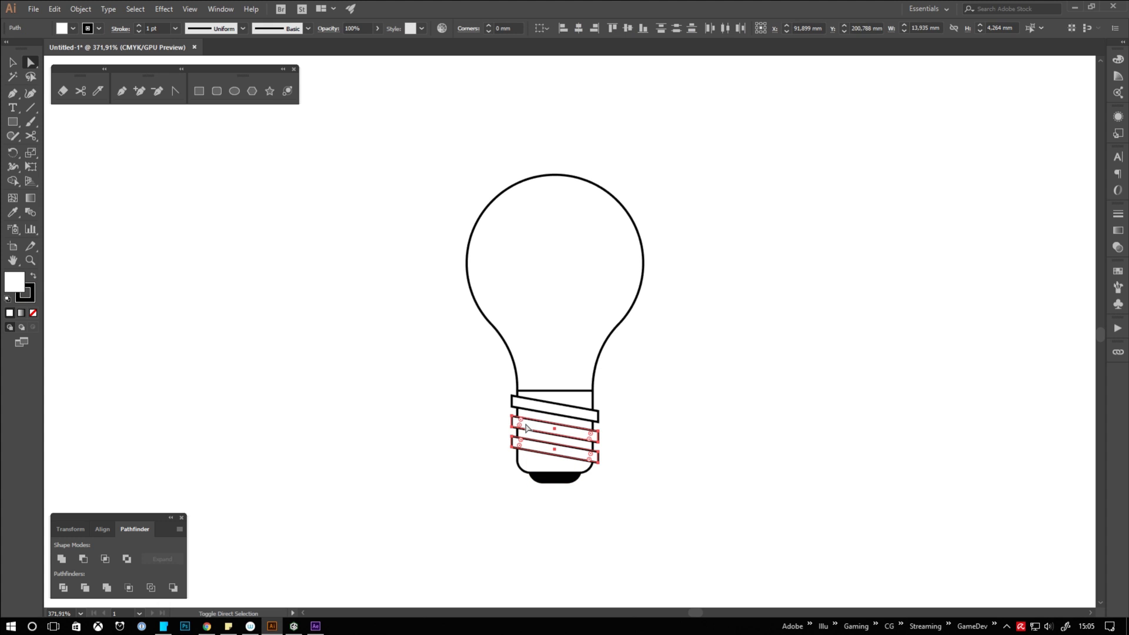
Shift-click another lower thread band of the bulb's screw base into the selection.
{"action": "left_click", "coordinate": [891, 438]}
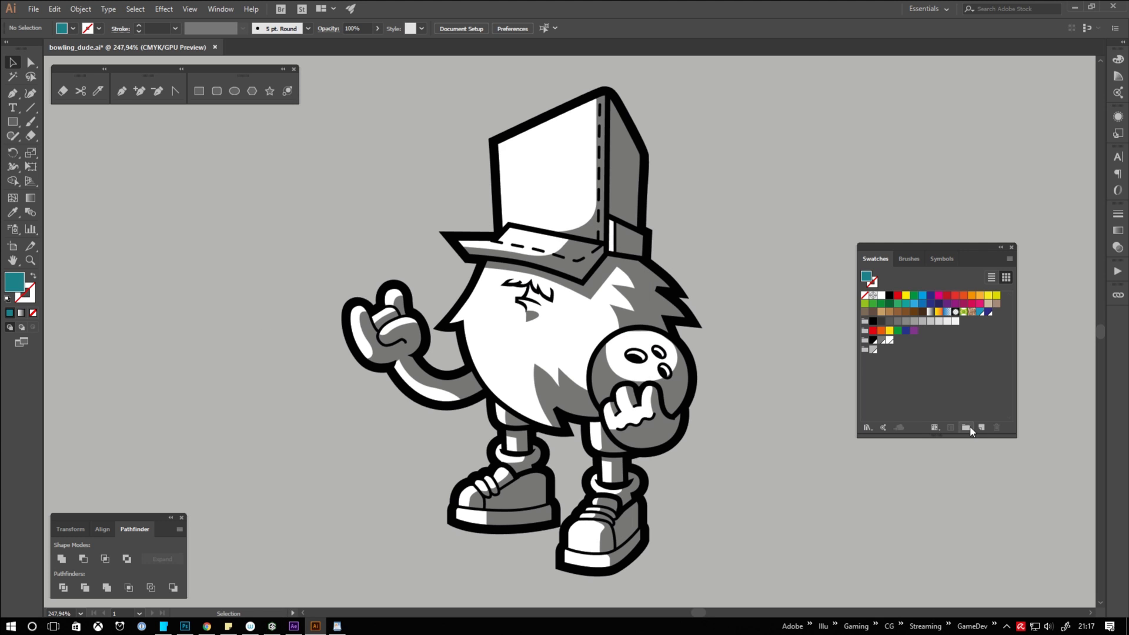
{"action": "mouse_move", "coordinate": [981, 427]}
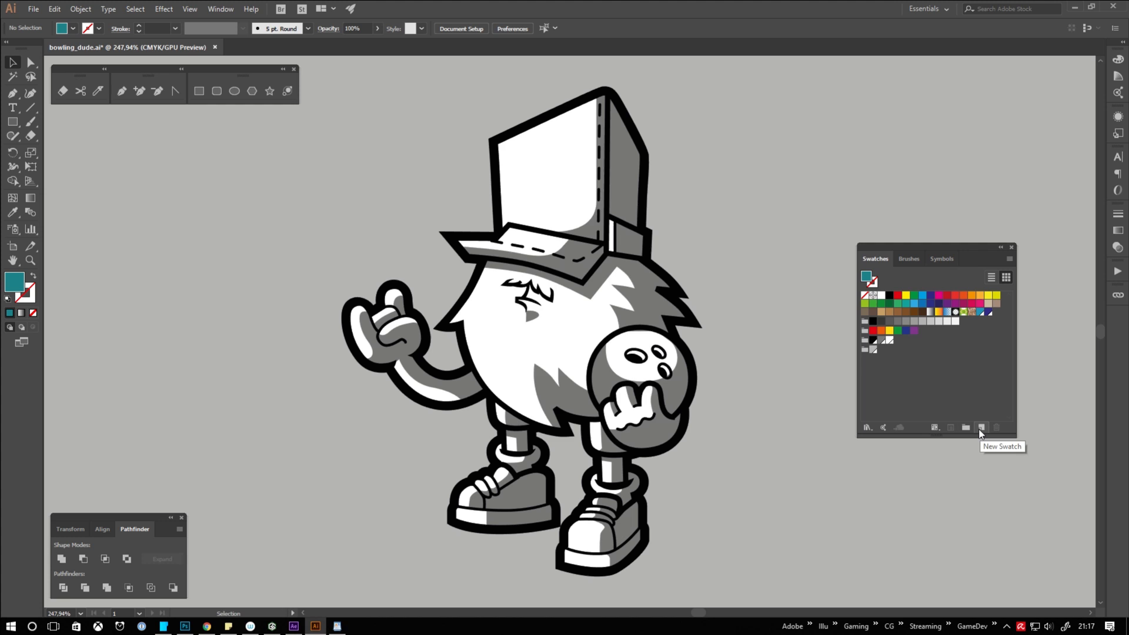
Create a new swatch from the teal colour with Global ticked and confirm it.
{"action": "left_click", "coordinate": [981, 427]}
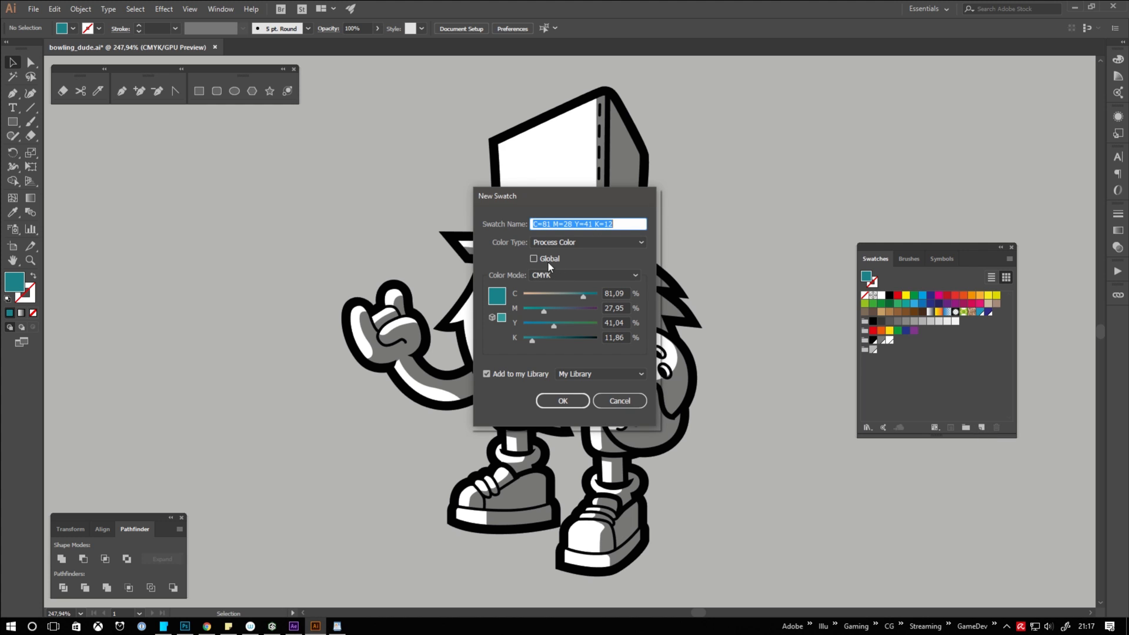
{"action": "left_click", "coordinate": [534, 258]}
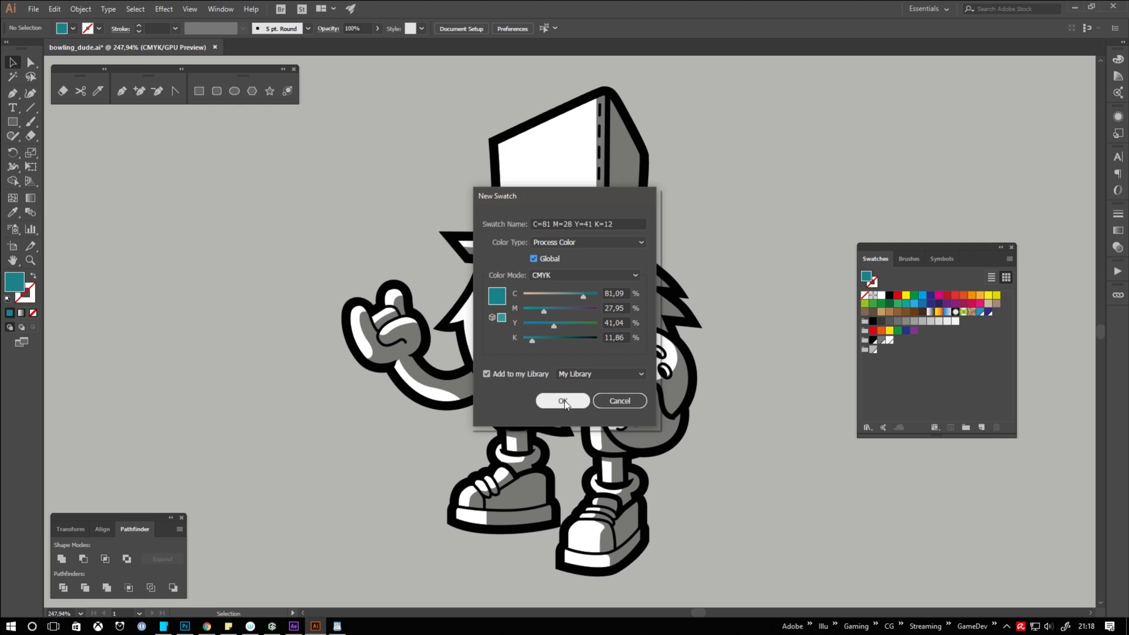
{"action": "left_click", "coordinate": [562, 401]}
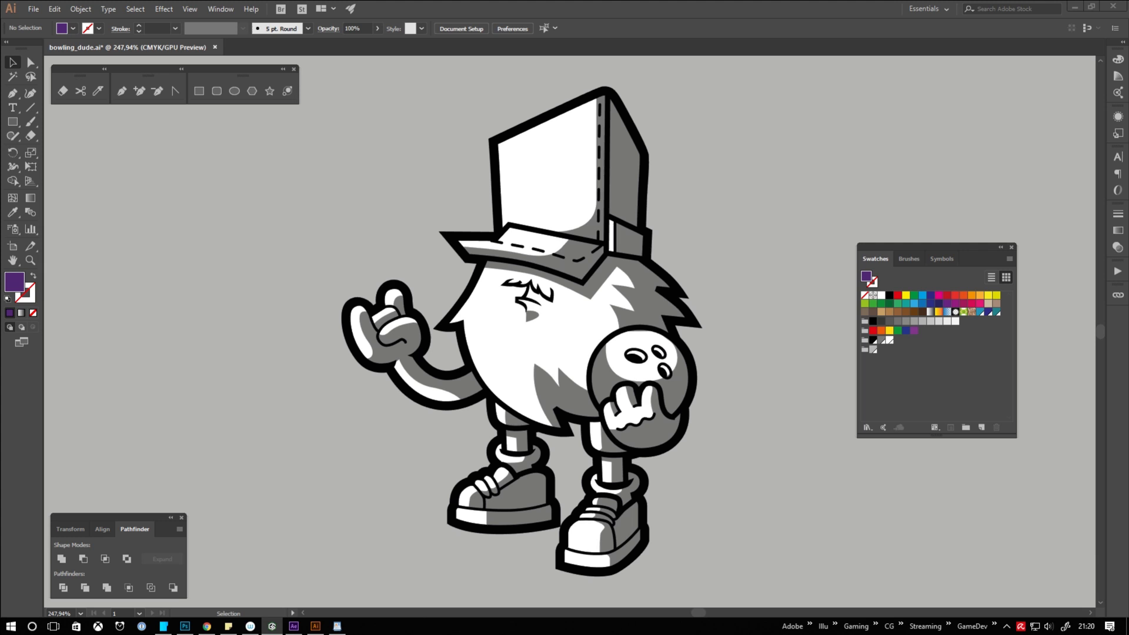
{"action": "mouse_move", "coordinate": [877, 362]}
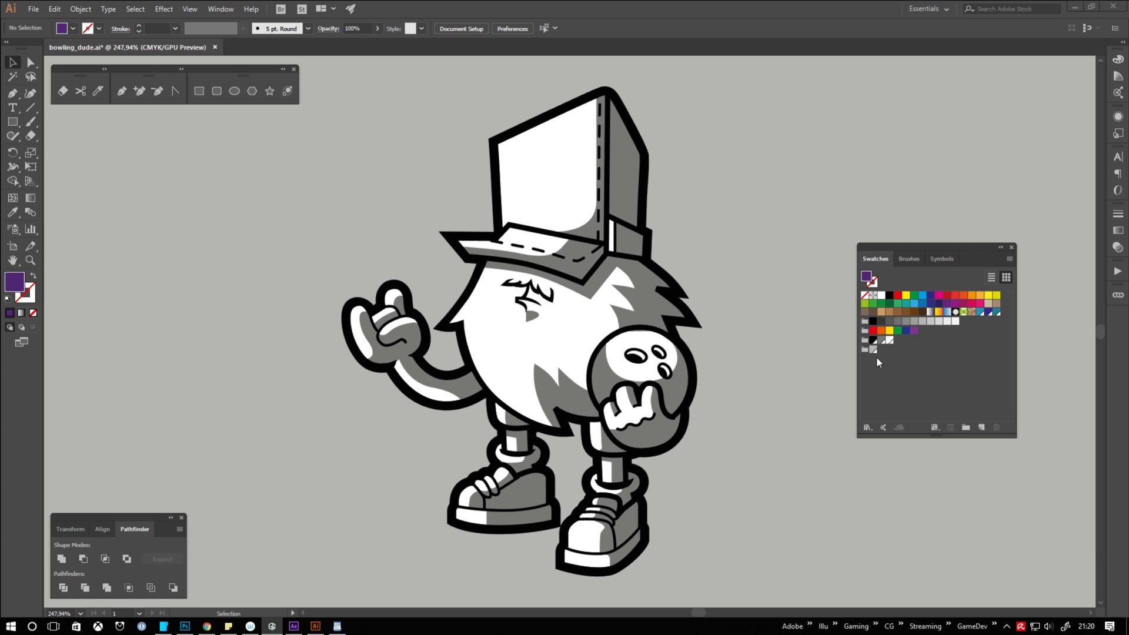
{"action": "mouse_move", "coordinate": [882, 360]}
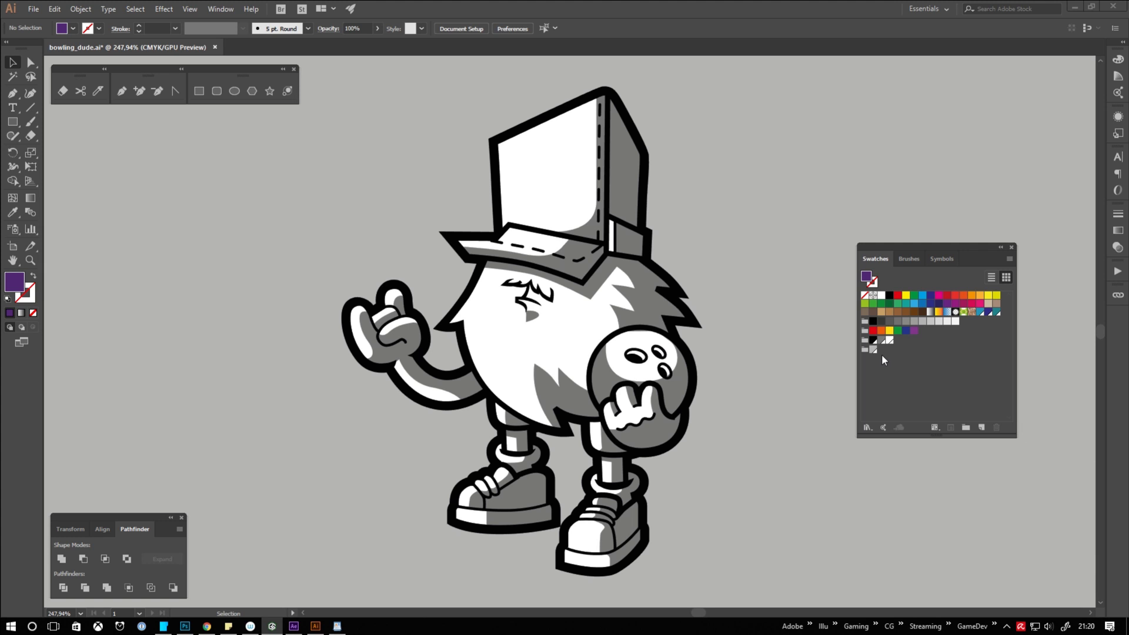
{"action": "mouse_move", "coordinate": [889, 359]}
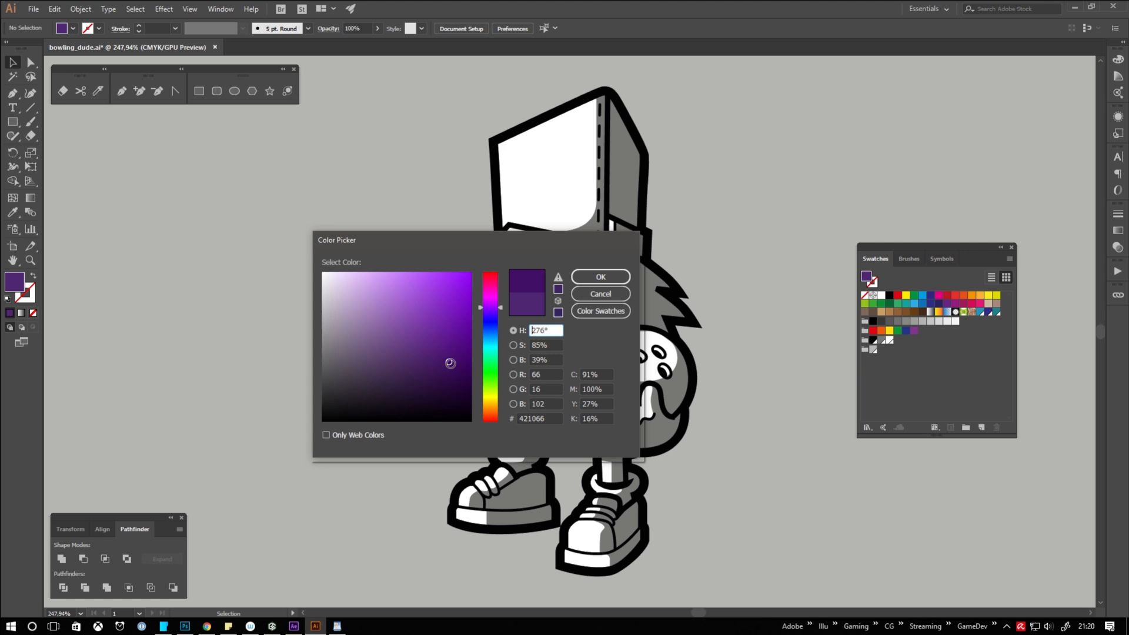
Recolour the outline global swatch to purple and the shading swatch to orange.
{"action": "left_click", "coordinate": [599, 276]}
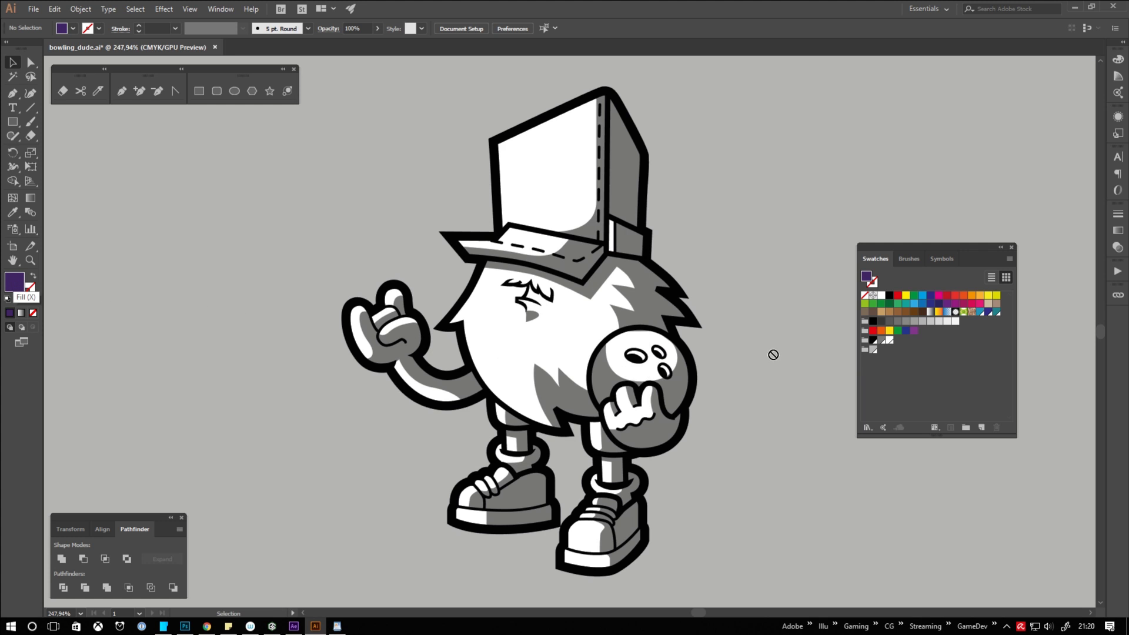
{"action": "left_click", "coordinate": [871, 338]}
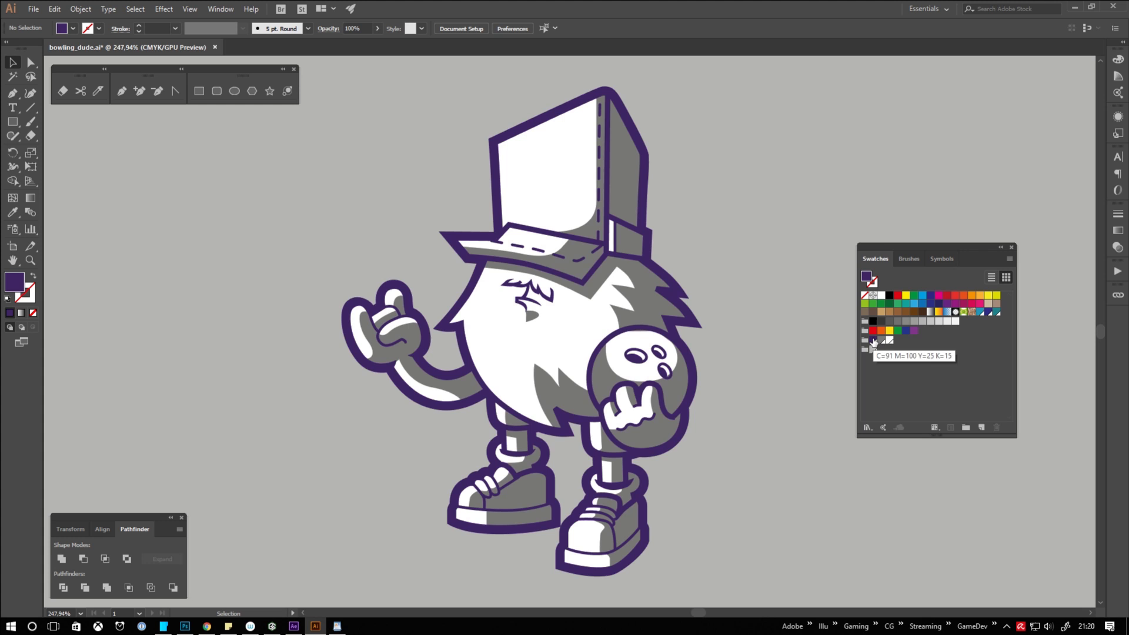
{"action": "mouse_move", "coordinate": [221, 302]}
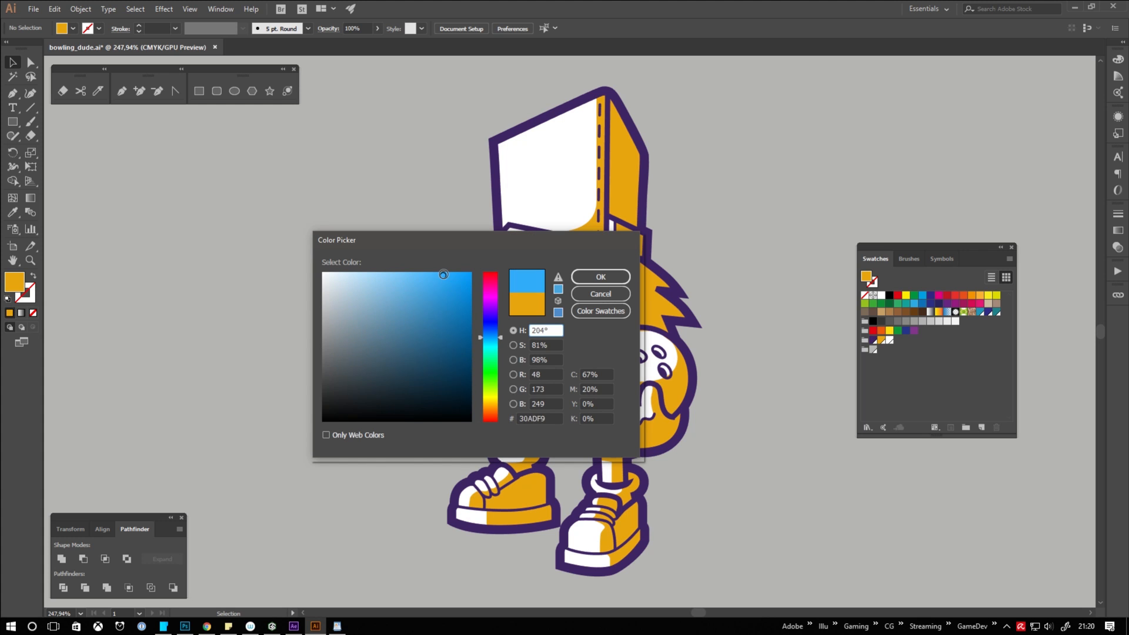
{"action": "left_click", "coordinate": [598, 277]}
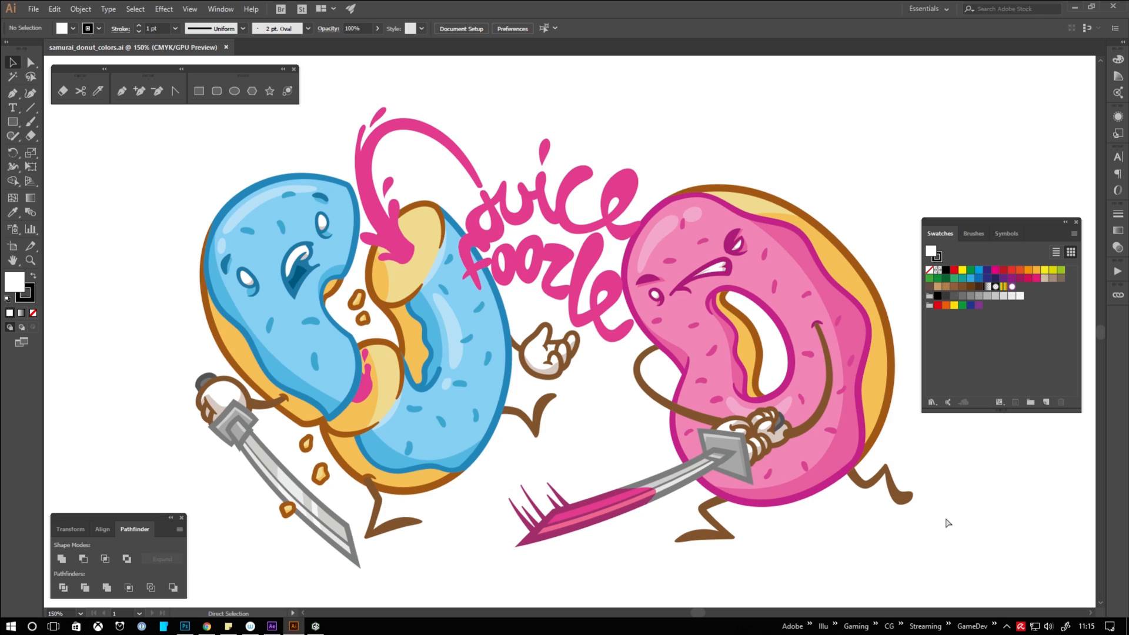
Select all donut artwork and create a new colour group of global swatches from it.
{"action": "key", "text": "ctrl+a"}
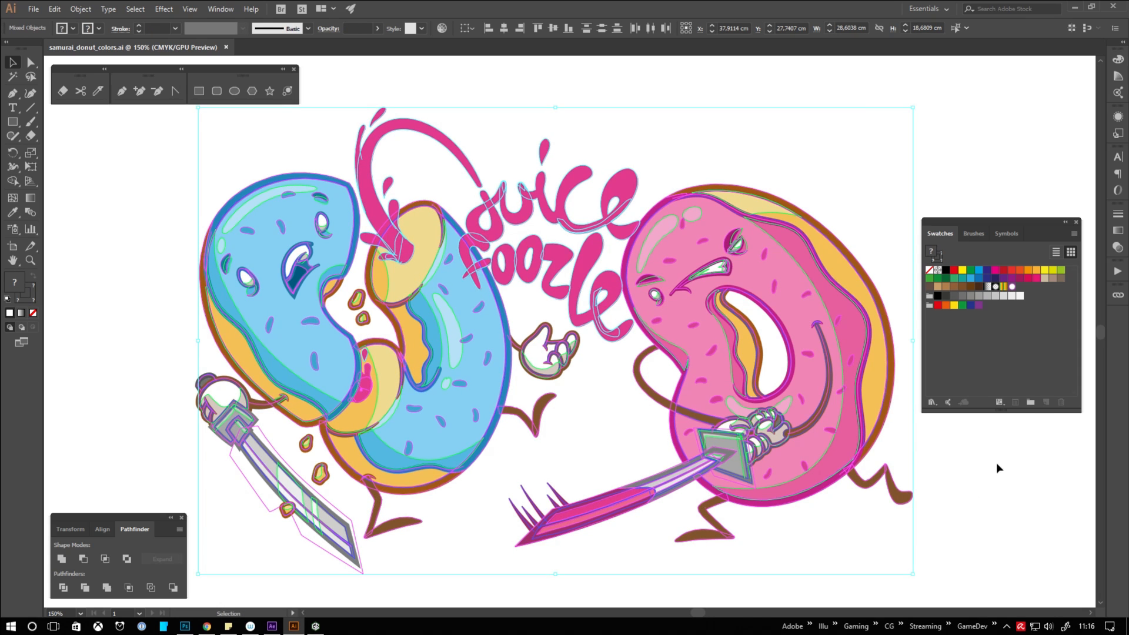
{"action": "mouse_move", "coordinate": [1030, 402]}
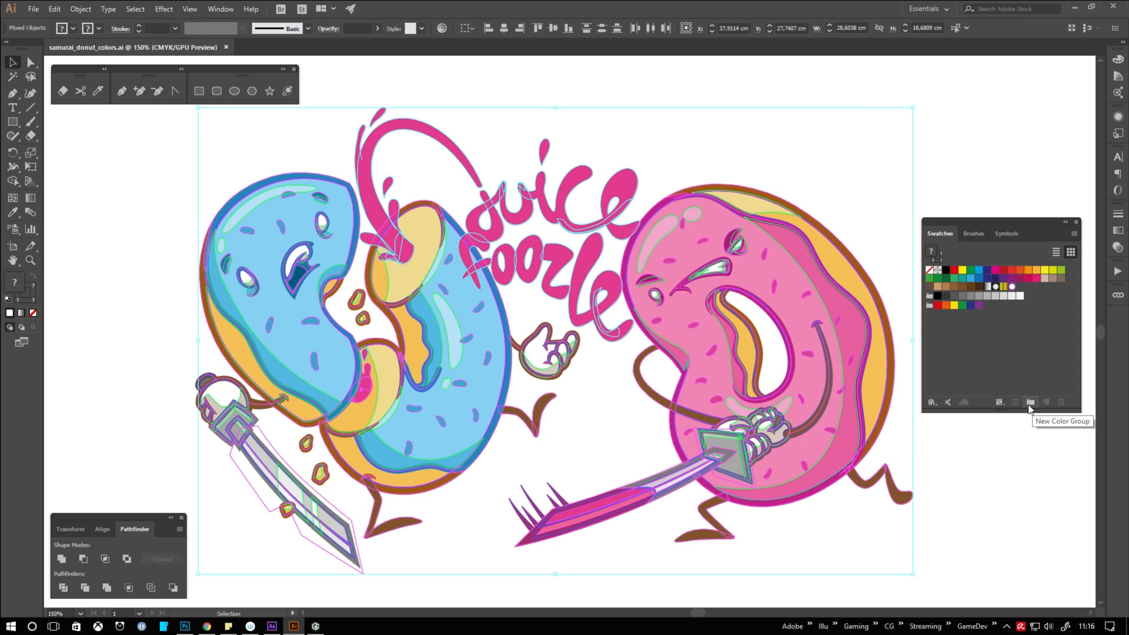
{"action": "left_click", "coordinate": [1030, 402]}
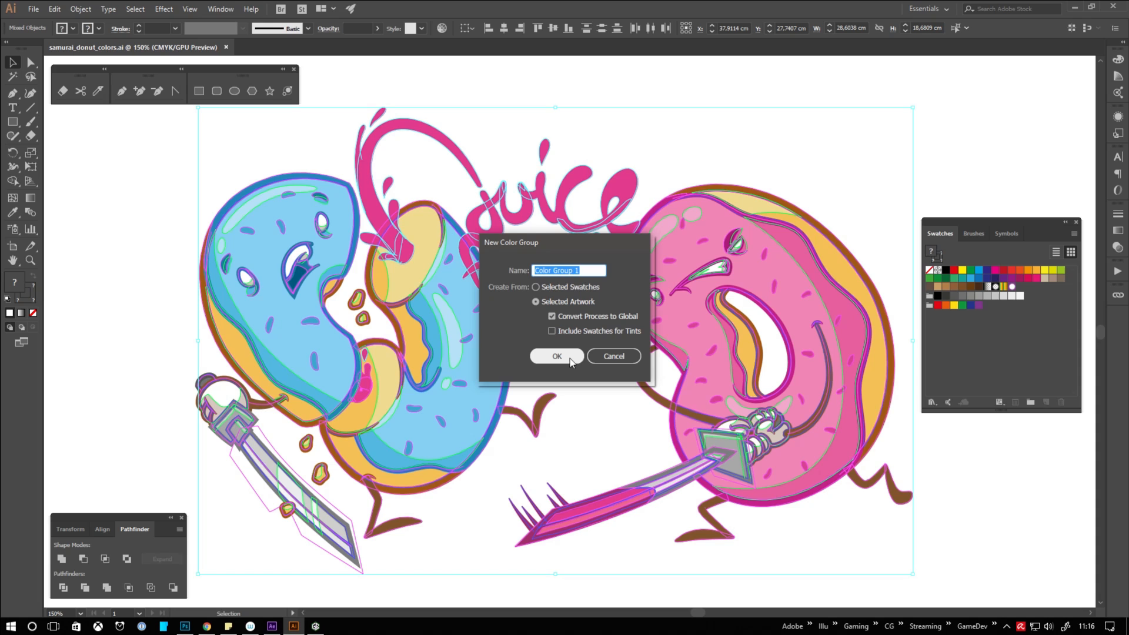
{"action": "left_click", "coordinate": [557, 355]}
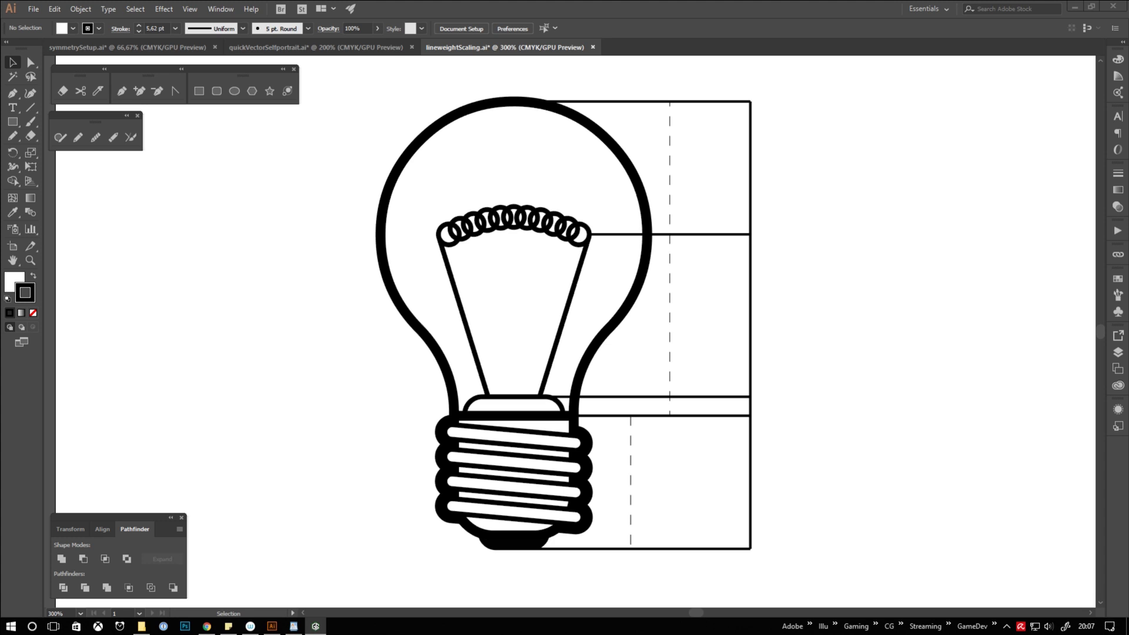
{"action": "mouse_move", "coordinate": [607, 367]}
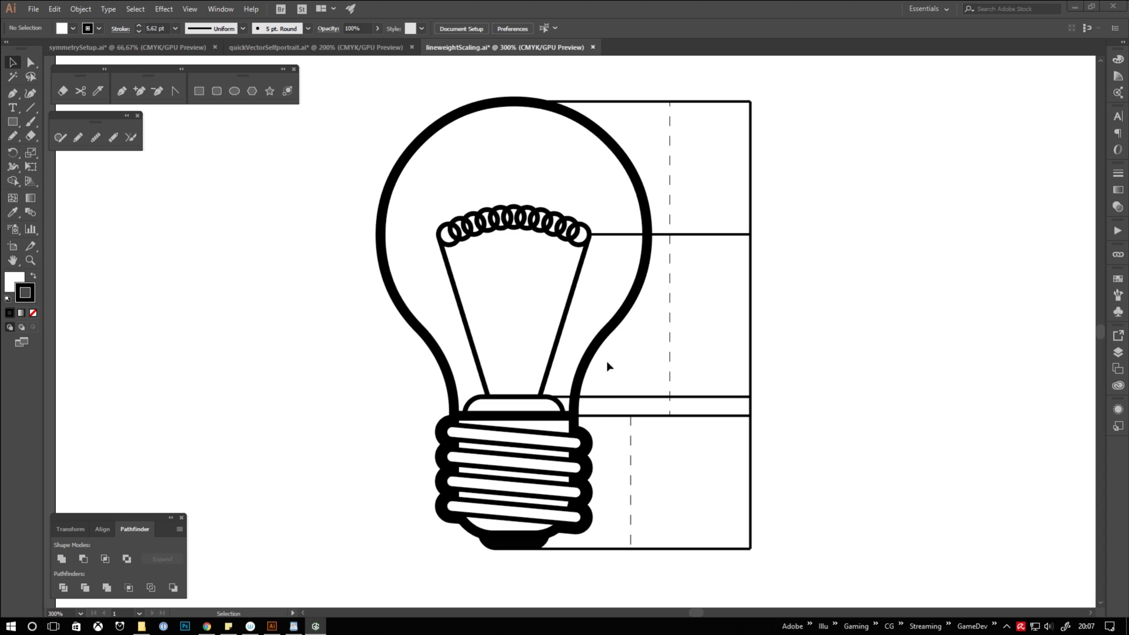
{"action": "mouse_move", "coordinate": [583, 333]}
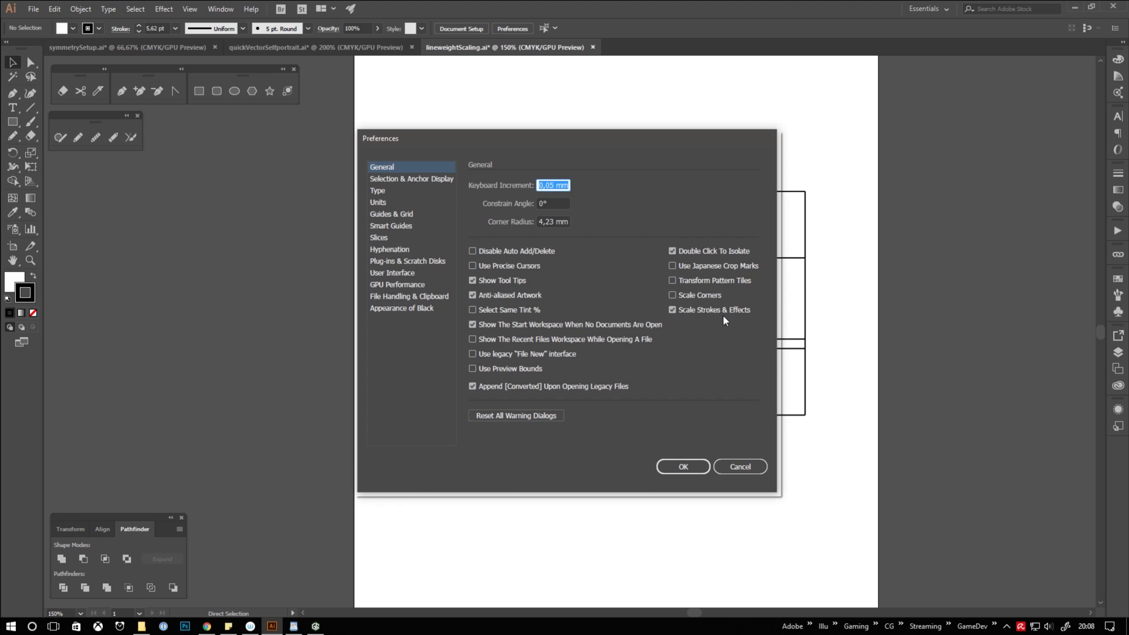
Leave Scale Strokes & Effects on in Preferences and select the right-hand light bulb copy.
{"action": "left_click", "coordinate": [682, 466]}
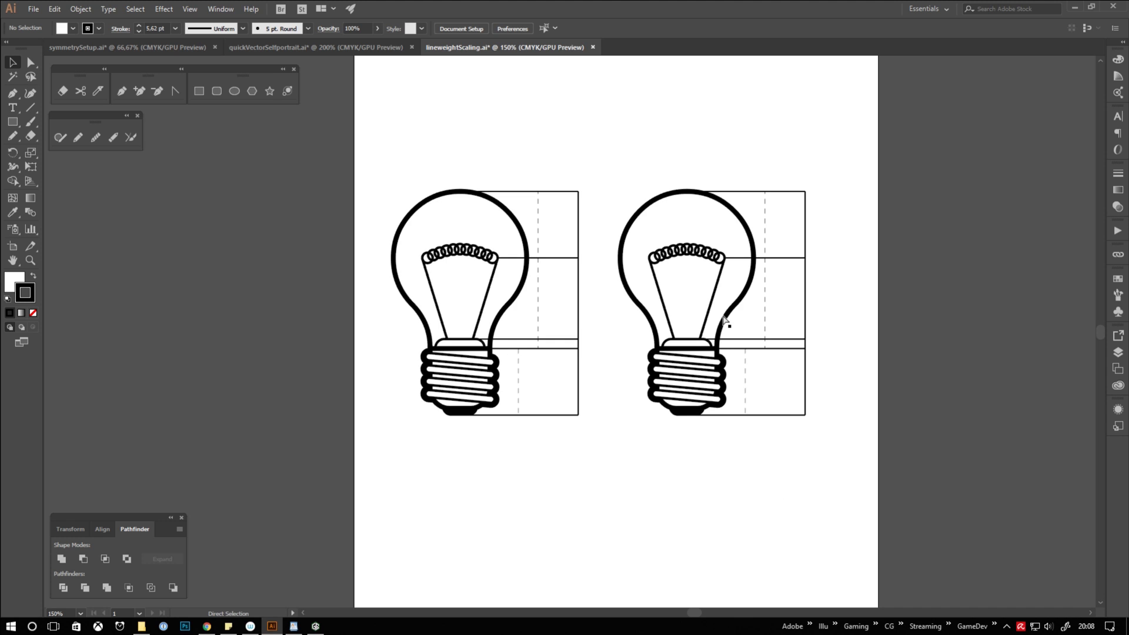
{"action": "left_click", "coordinate": [723, 320]}
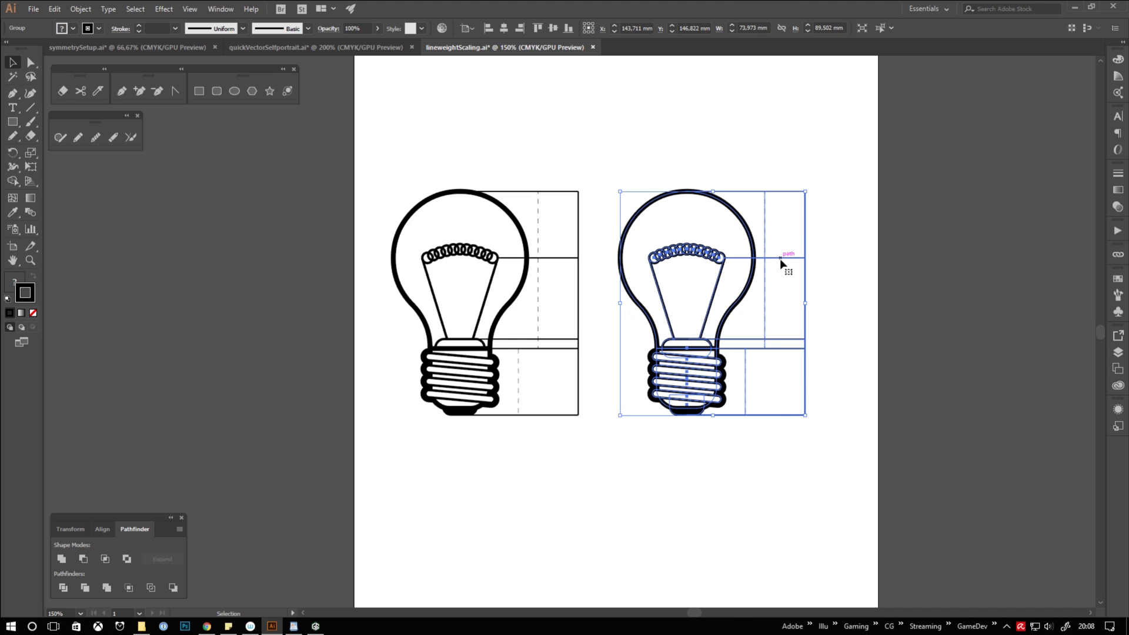
Shrink the bulb copy, turn off Scale Strokes & Effects, then enlarge it back to original size with thinner lines.
{"action": "left_click_drag", "start_coordinate": [804, 191], "coordinate": [762, 243]}
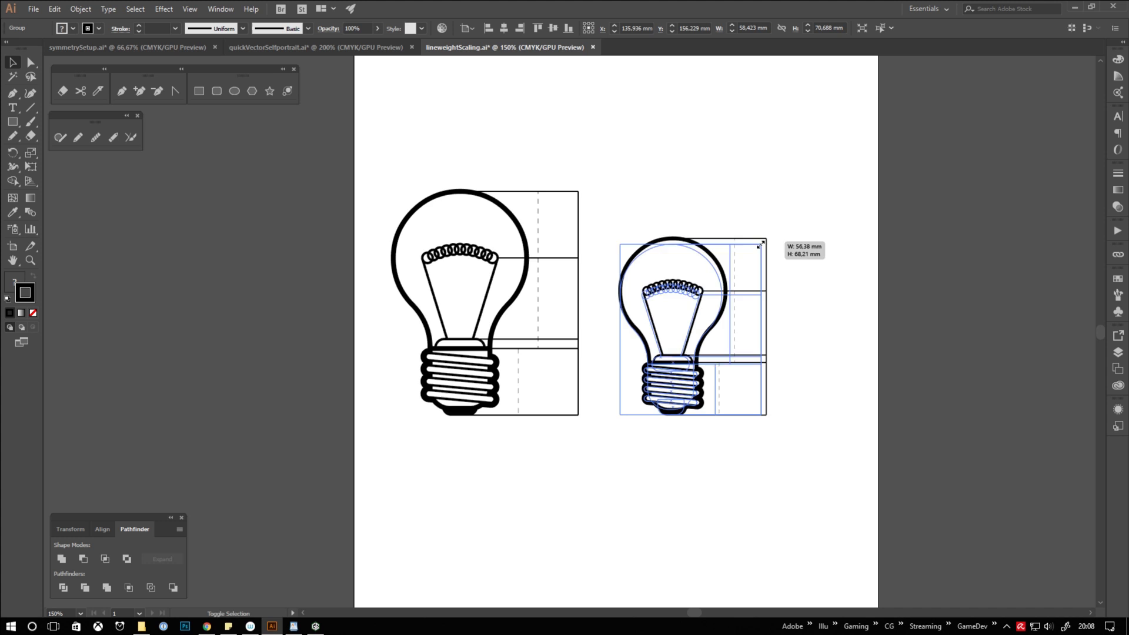
{"action": "left_click_drag", "start_coordinate": [761, 243], "coordinate": [747, 261]}
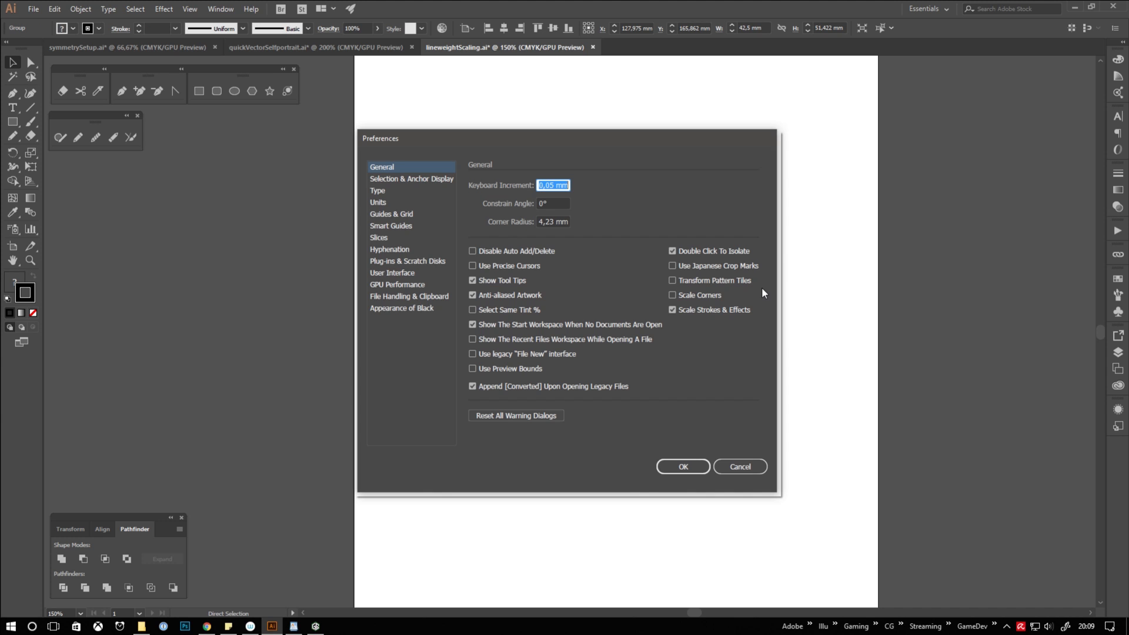
{"action": "left_click", "coordinate": [673, 309]}
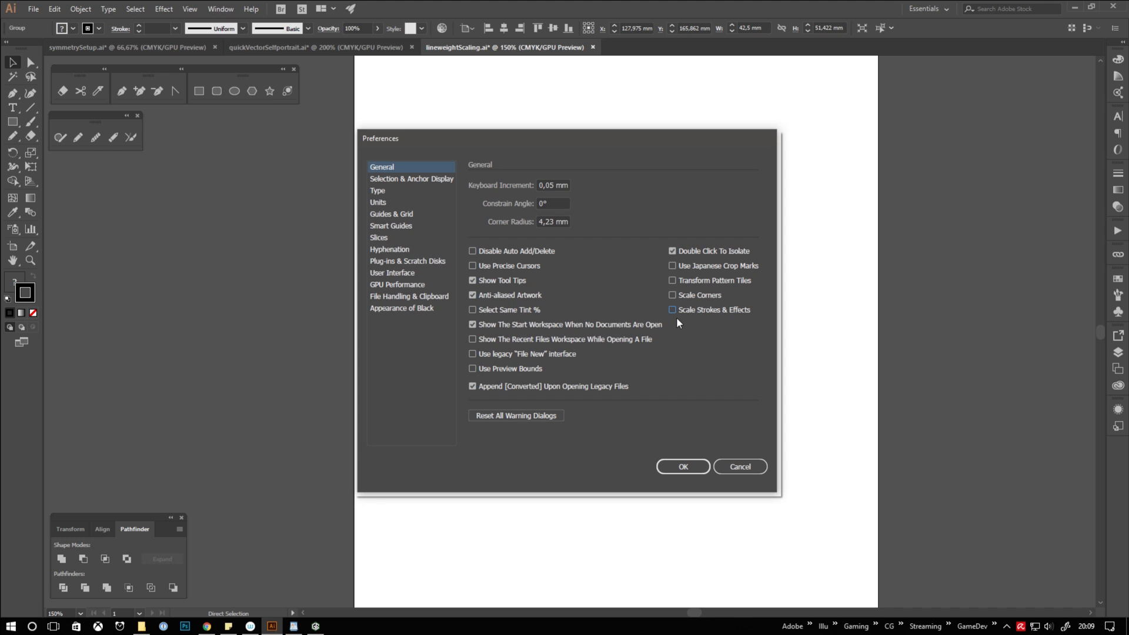
{"action": "left_click", "coordinate": [682, 465]}
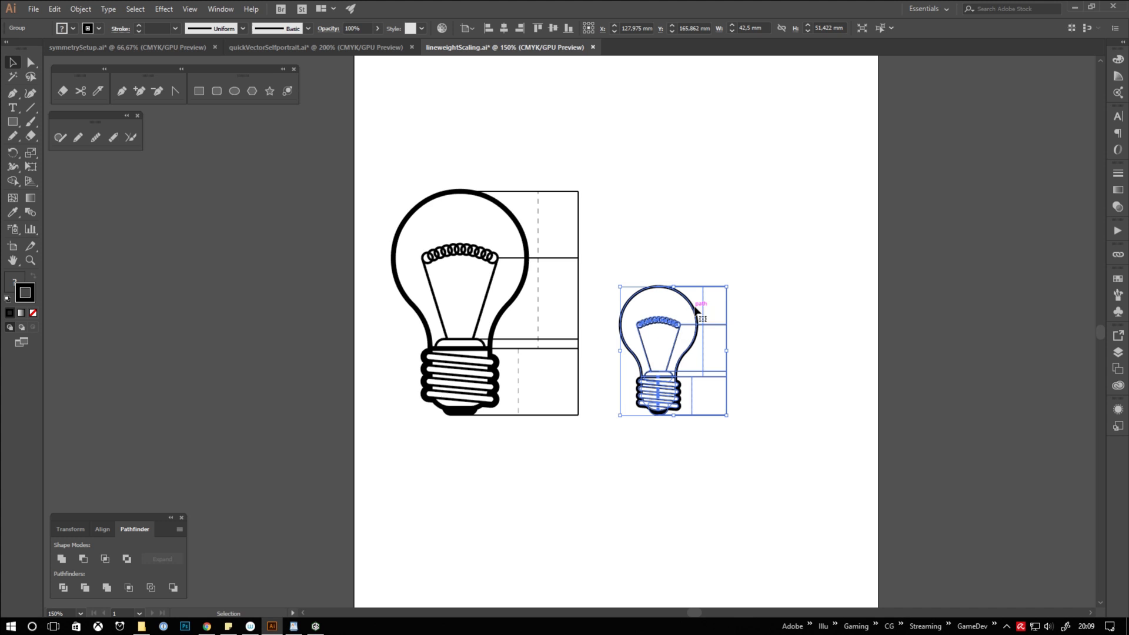
{"action": "left_click_drag", "start_coordinate": [726, 287], "coordinate": [765, 251]}
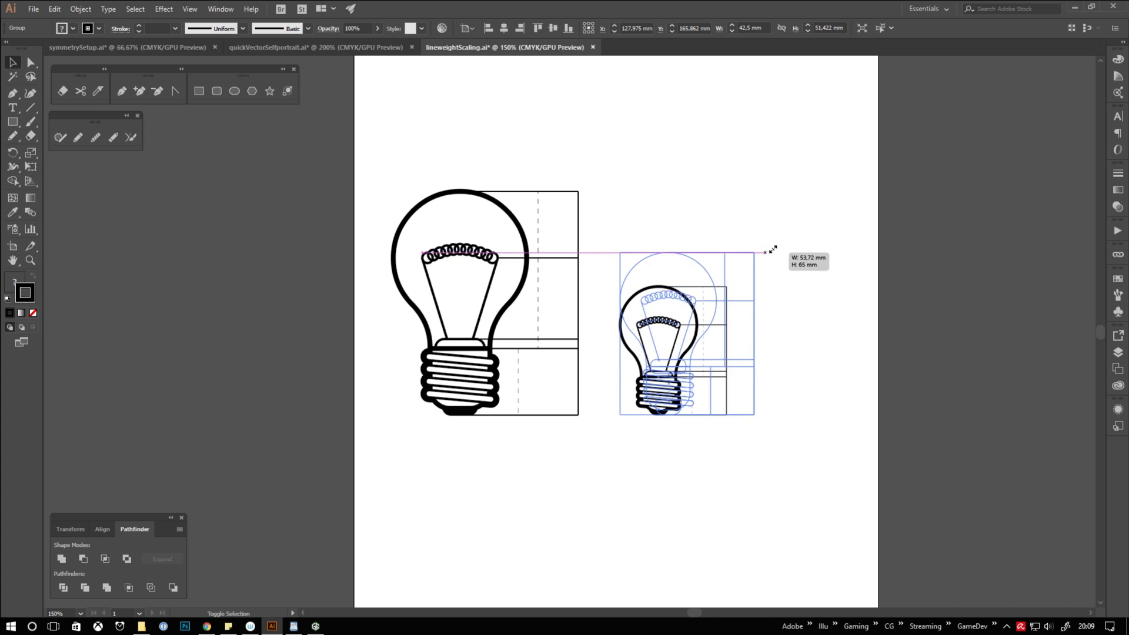
{"action": "left_click_drag", "start_coordinate": [766, 252], "coordinate": [821, 192]}
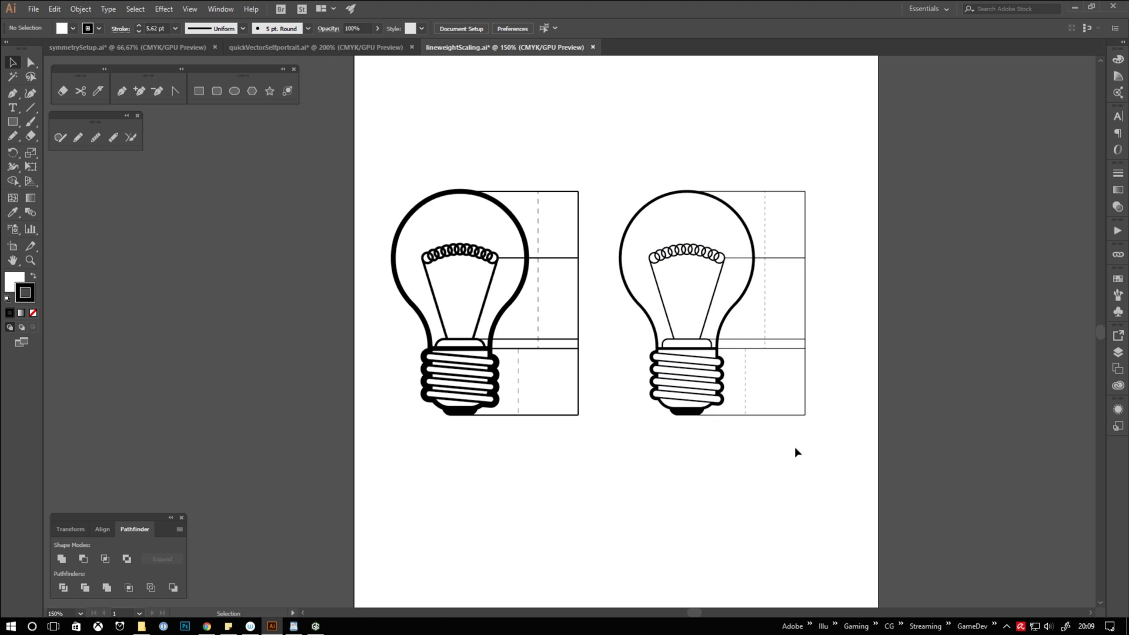
{"action": "mouse_move", "coordinate": [741, 473]}
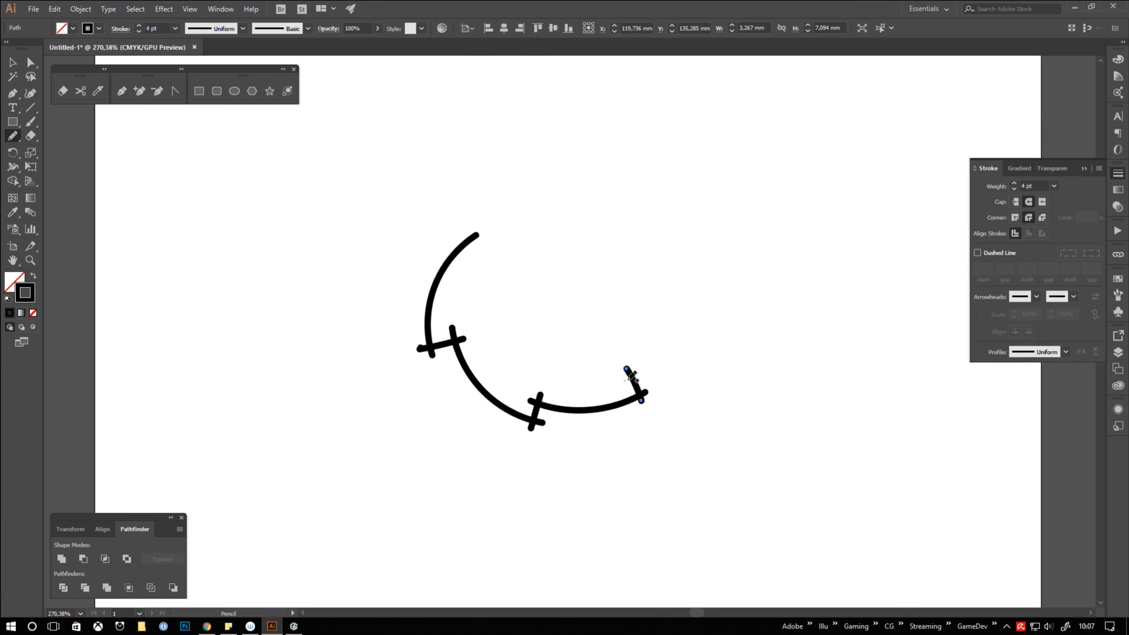
Pencil-sketch the cap and ear onto the round head, leaving overlapping stroke ends.
{"action": "left_click_drag", "start_coordinate": [632, 374], "coordinate": [677, 244]}
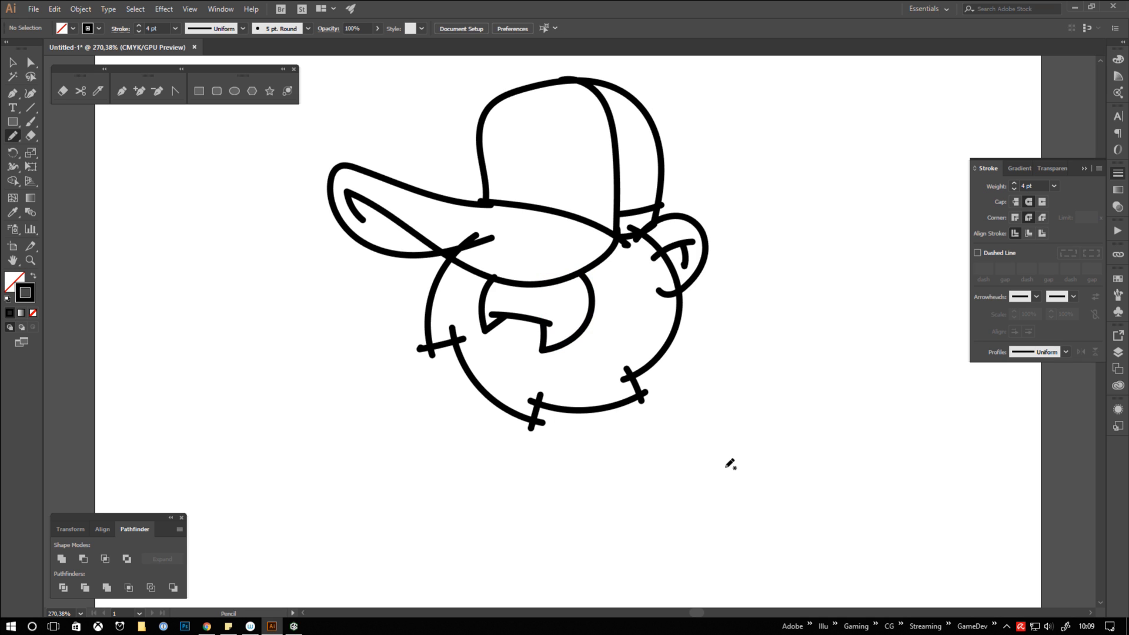
{"action": "left_click", "coordinate": [13, 121]}
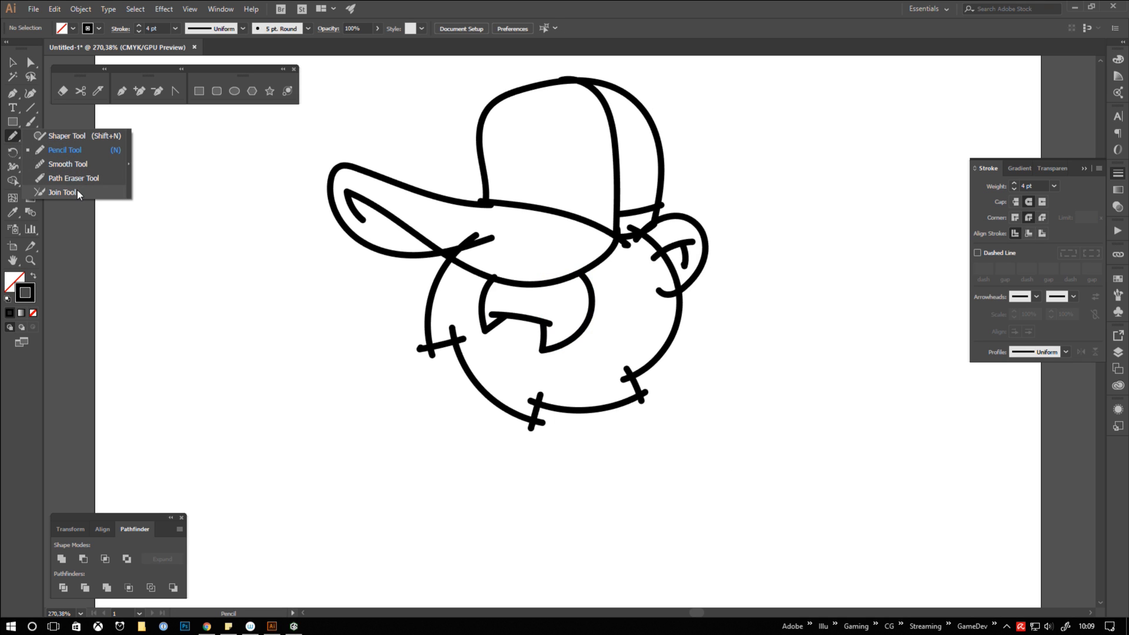
{"action": "left_click", "coordinate": [63, 192]}
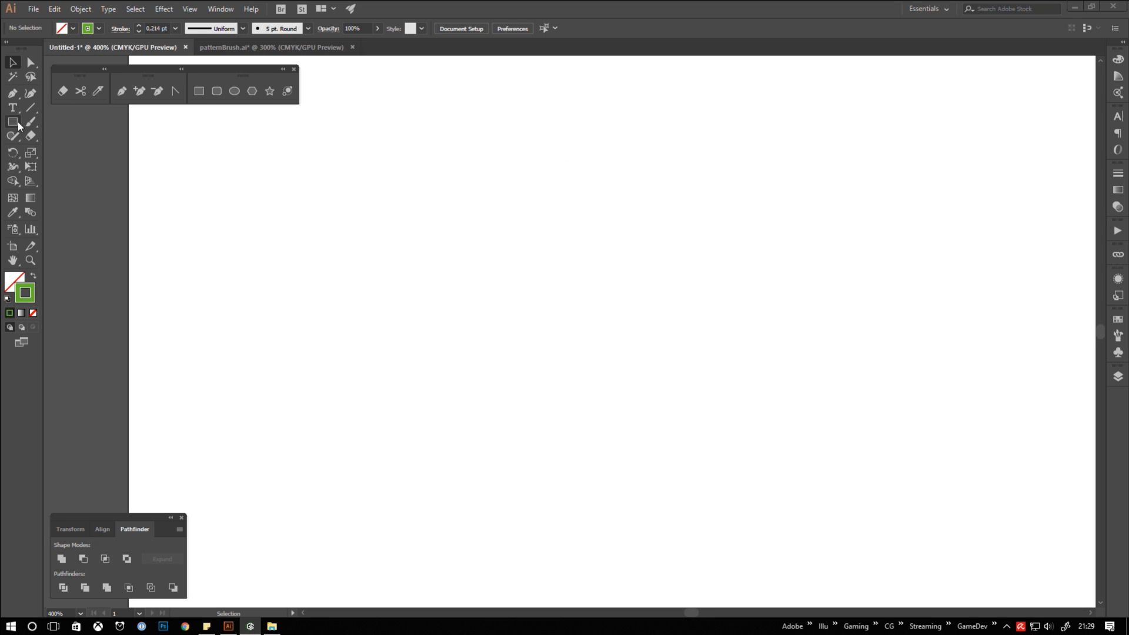
Lay out a row of four guide rectangles and rename their layer.
{"action": "left_click_drag", "start_coordinate": [493, 308], "coordinate": [550, 372]}
{"action": "type", "text": "GUI"}
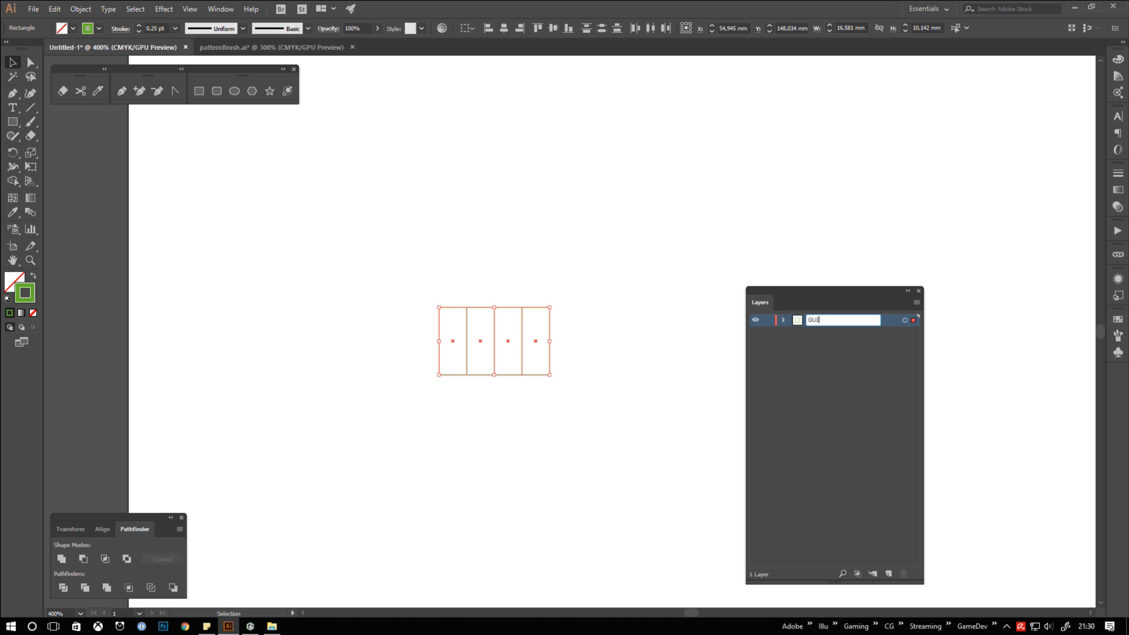
{"action": "left_click", "coordinate": [189, 9]}
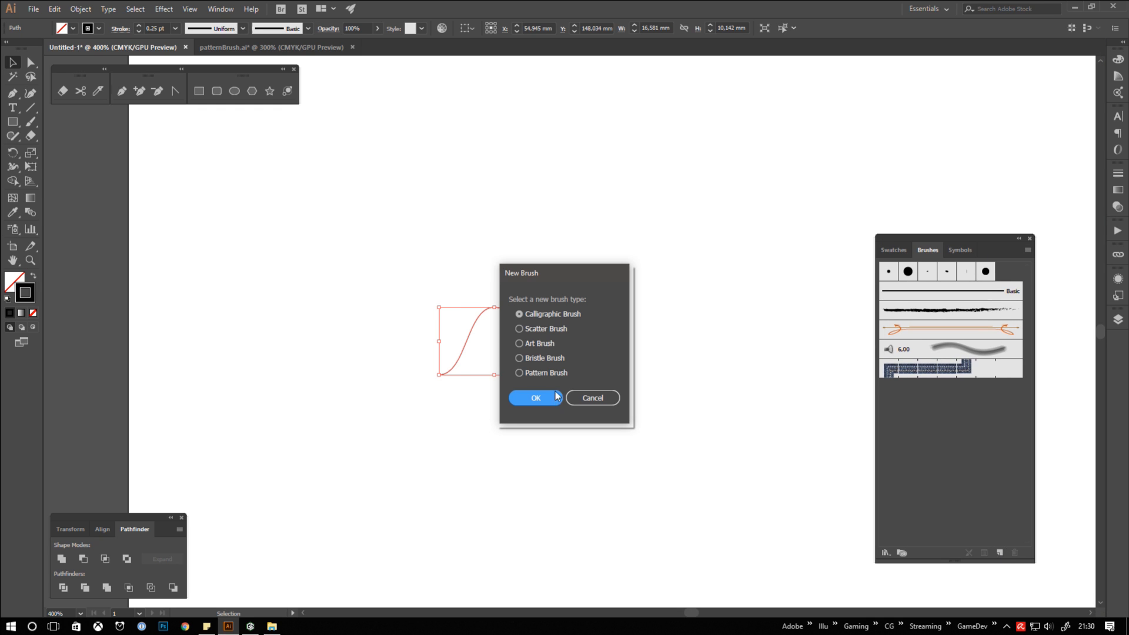
Create a pattern brush from the wave and draw a large circle in the artboard centre.
{"action": "left_click", "coordinate": [519, 373]}
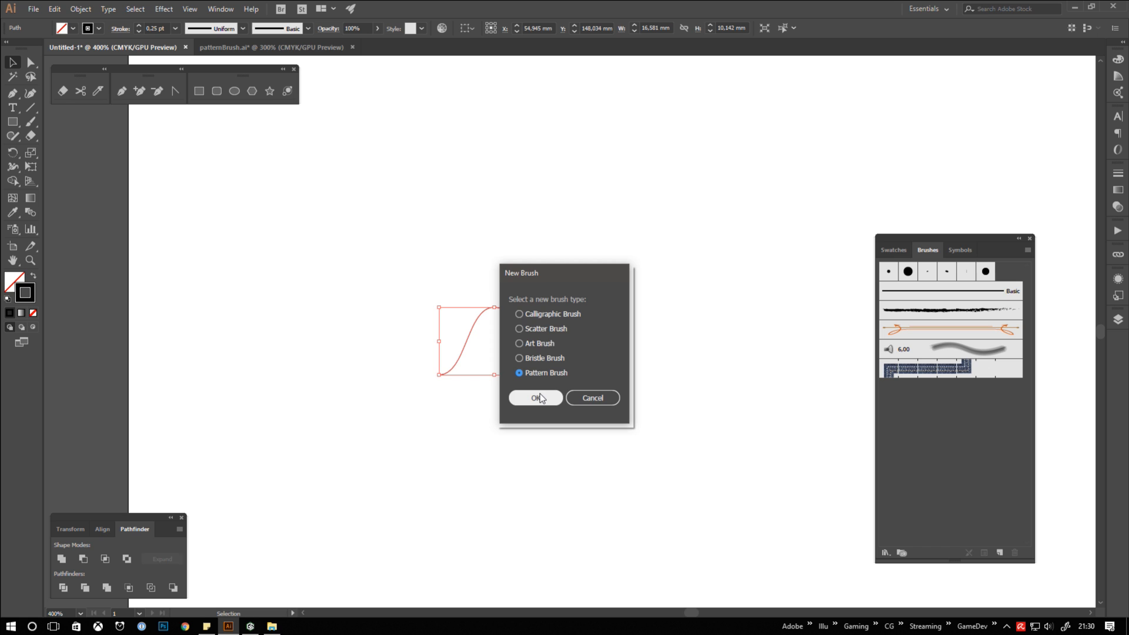
{"action": "left_click", "coordinate": [534, 398]}
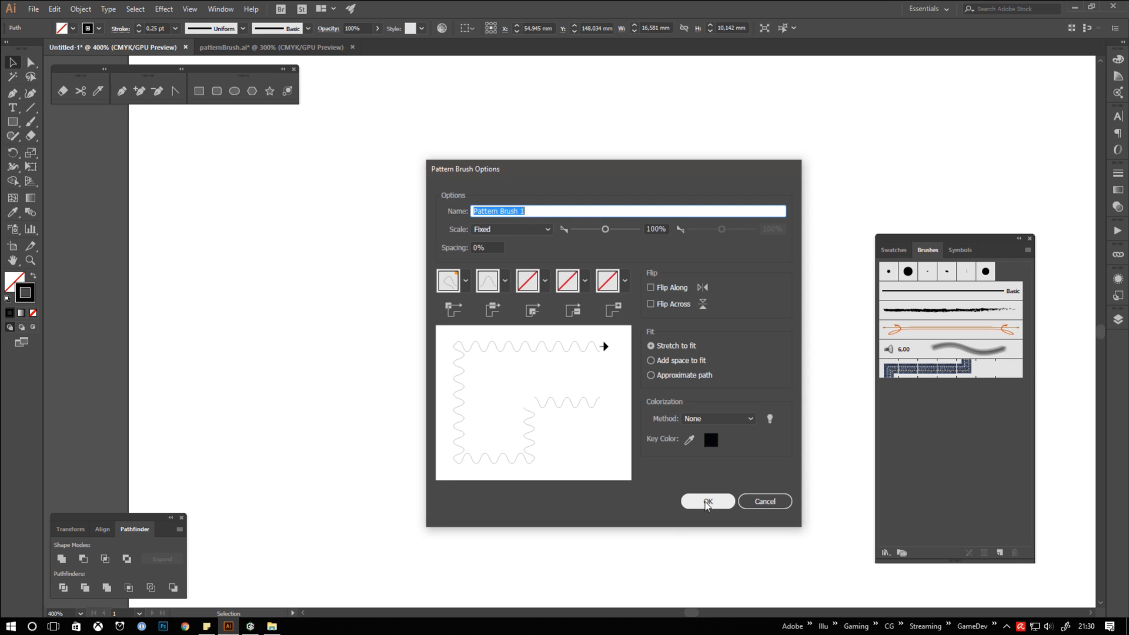
{"action": "left_click", "coordinate": [707, 501]}
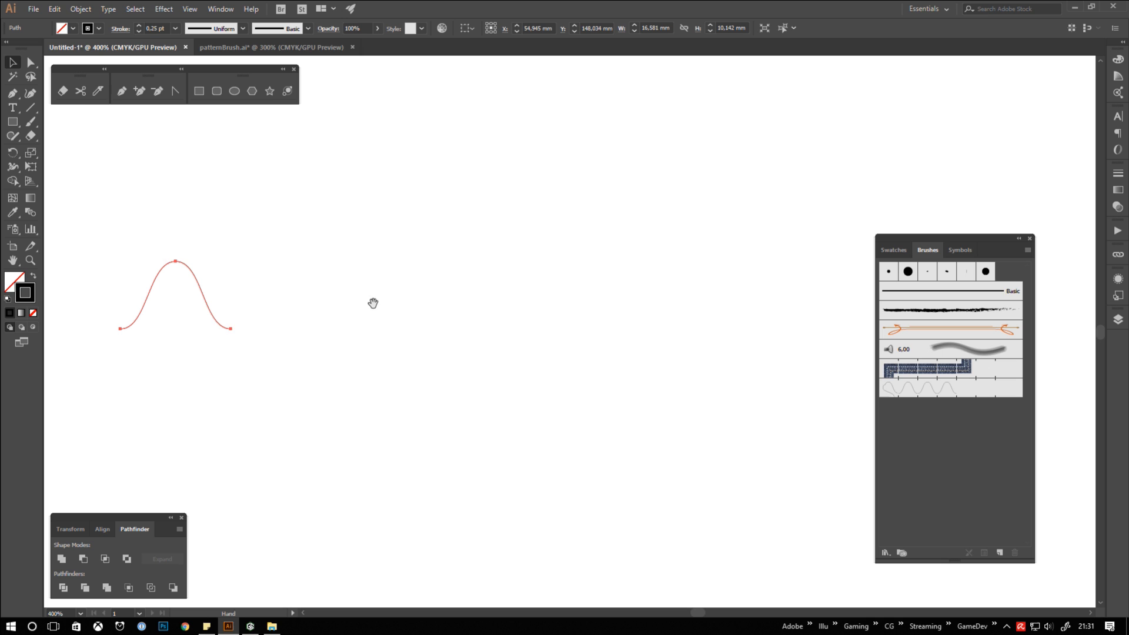
{"action": "left_click_drag", "start_coordinate": [372, 182], "coordinate": [650, 458]}
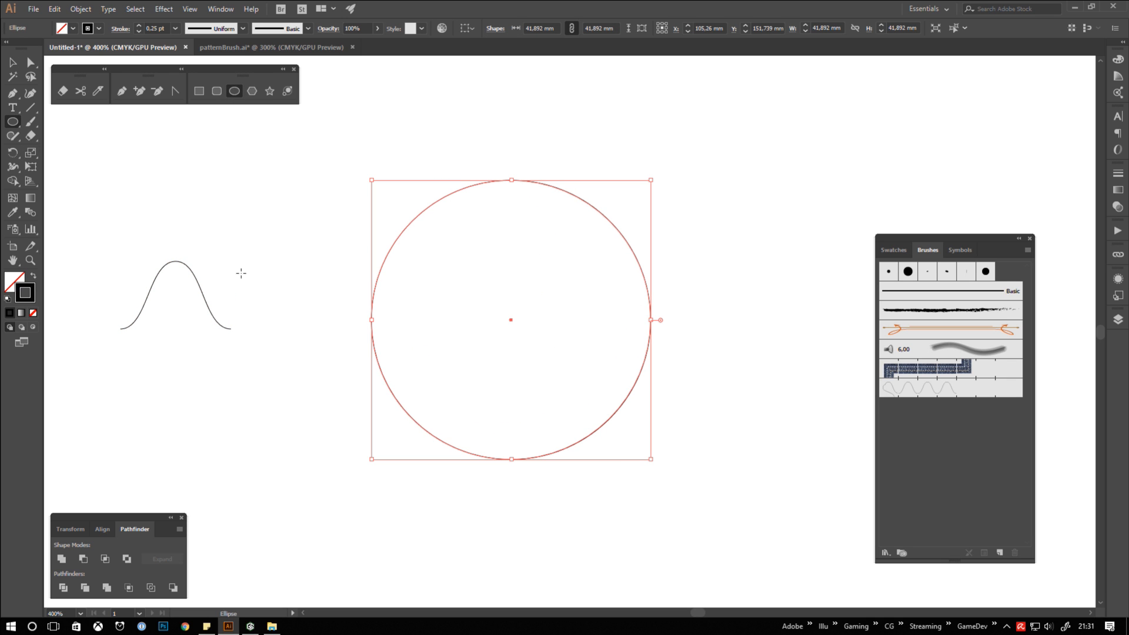
Stroke the circle with the wave brush and reduce its Scale to 25 percent.
{"action": "left_click", "coordinate": [950, 389]}
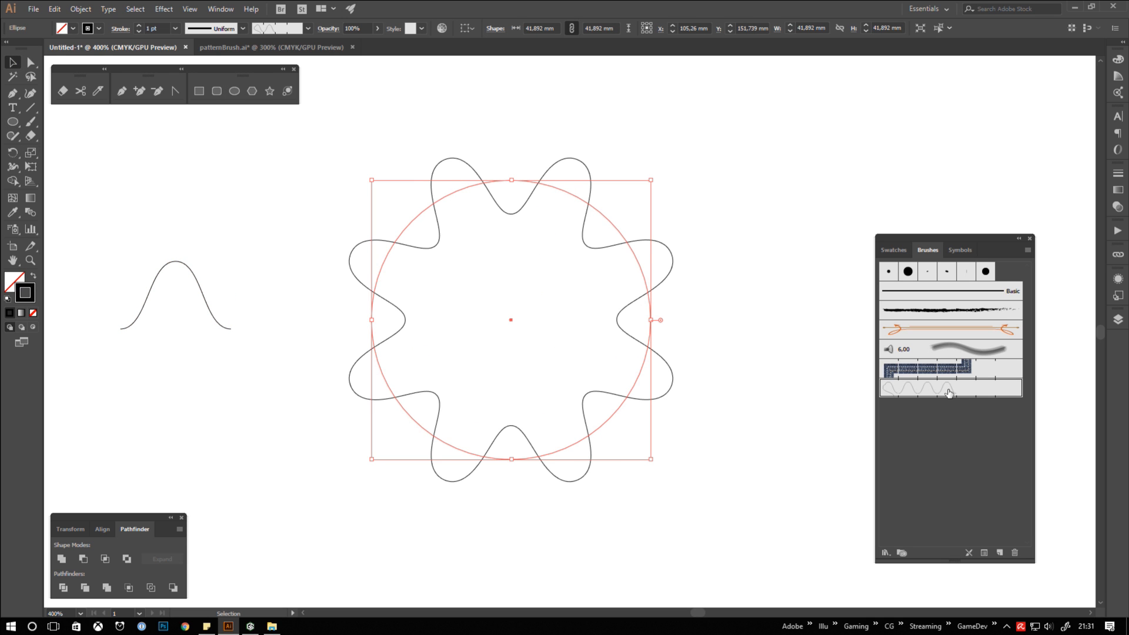
{"action": "double_click", "coordinate": [949, 389]}
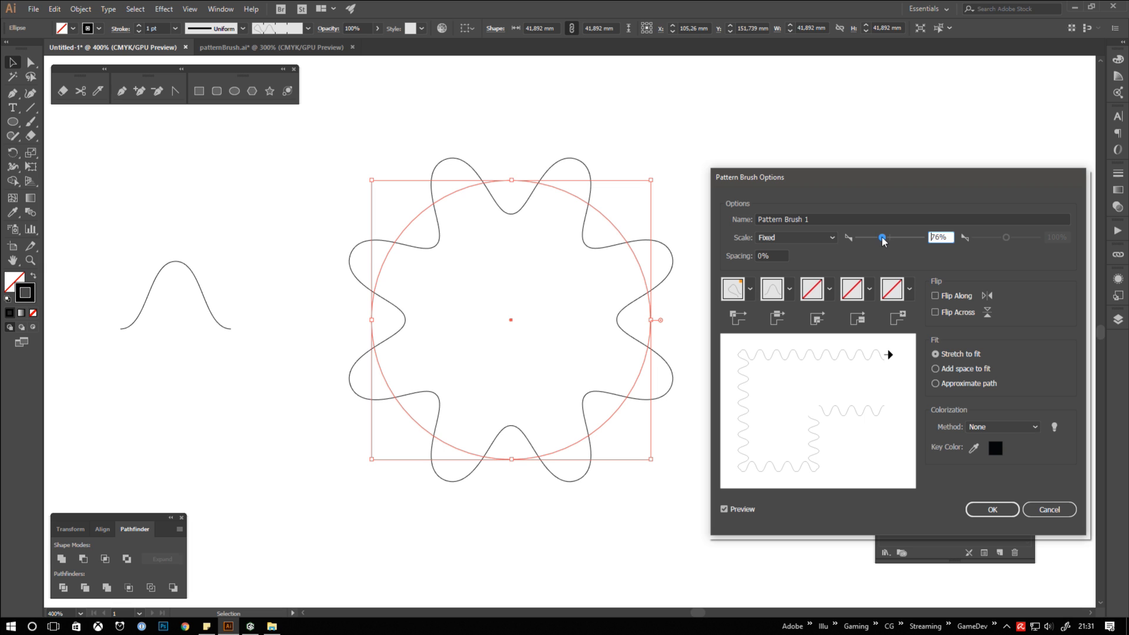
{"action": "left_click_drag", "start_coordinate": [882, 236], "coordinate": [864, 236]}
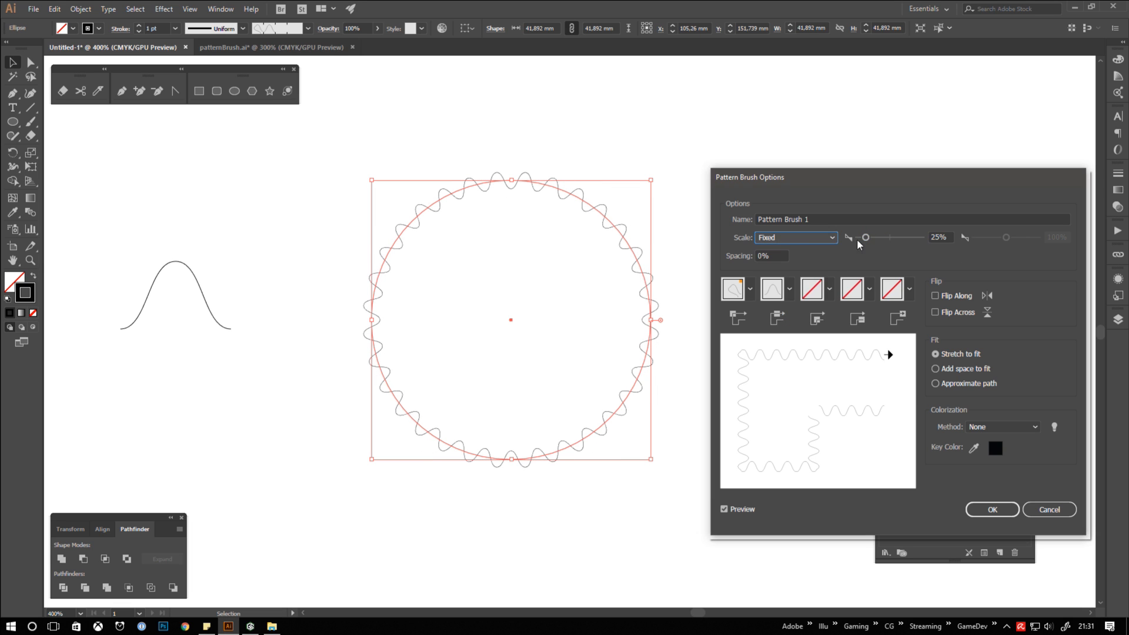
{"action": "left_click", "coordinate": [991, 510]}
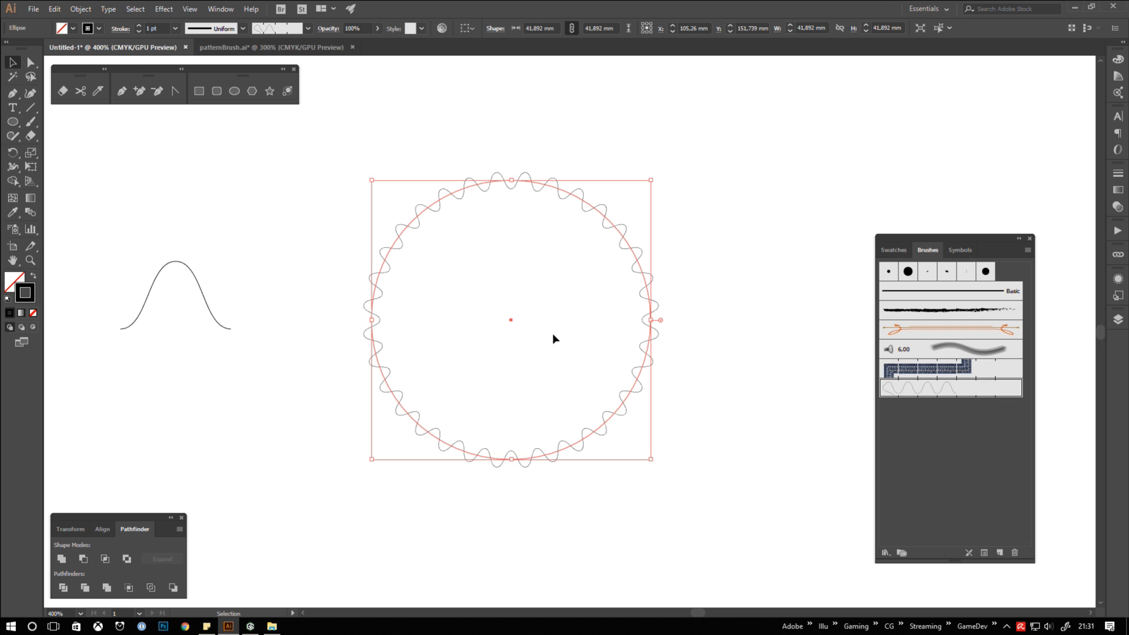
{"action": "left_click", "coordinate": [762, 356]}
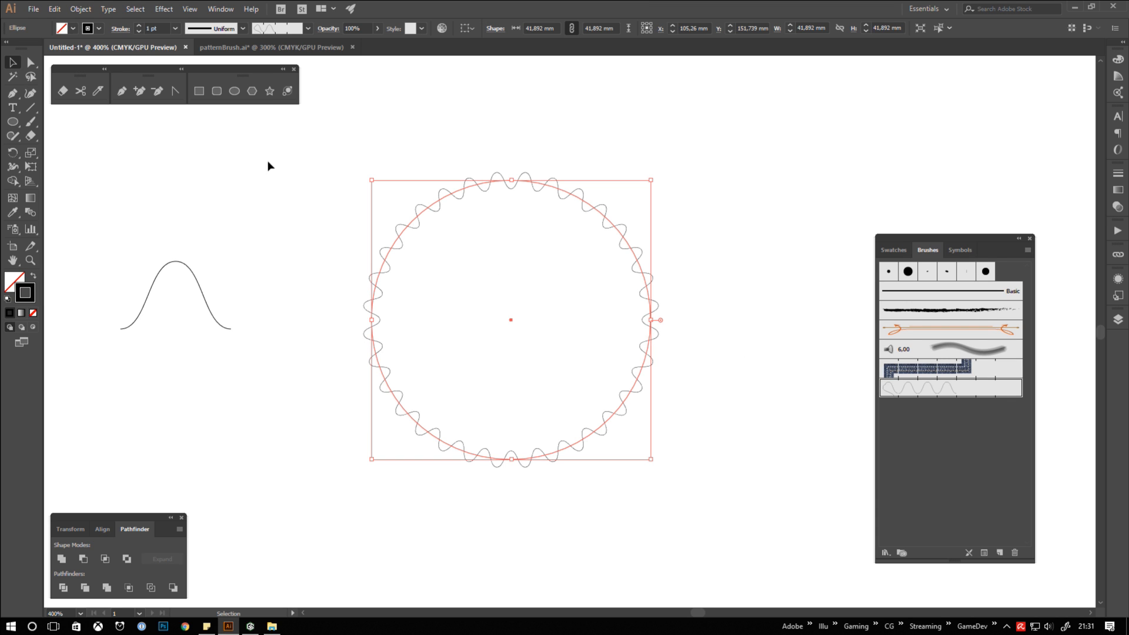
Expand Appearance on the brushed circle so the waves become editable paths.
{"action": "left_click", "coordinate": [80, 9]}
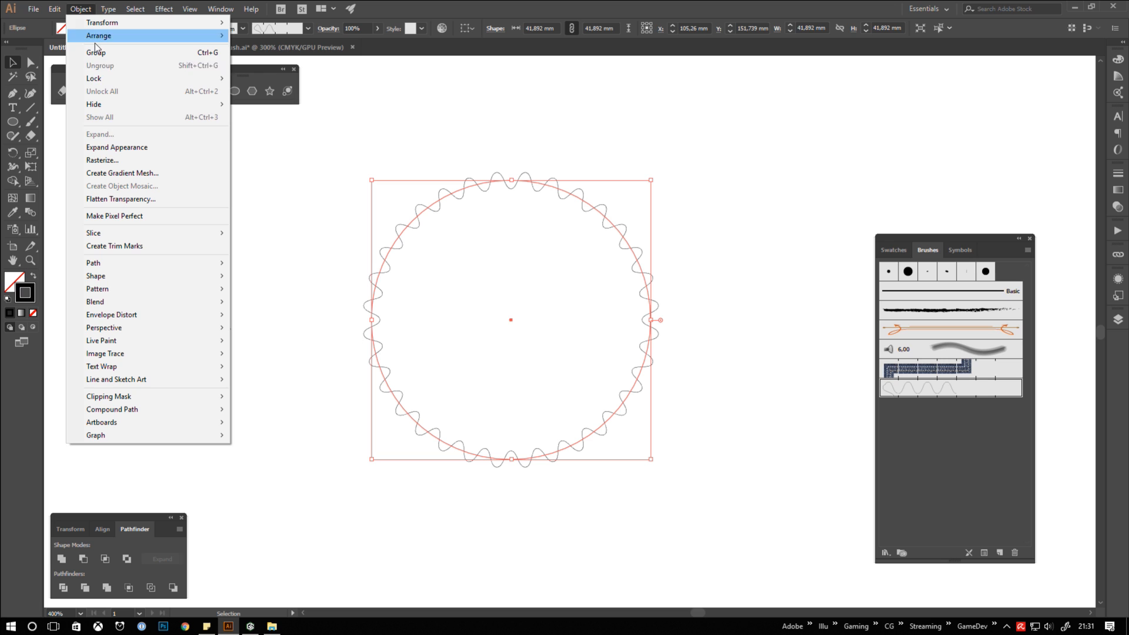
{"action": "mouse_move", "coordinate": [159, 147]}
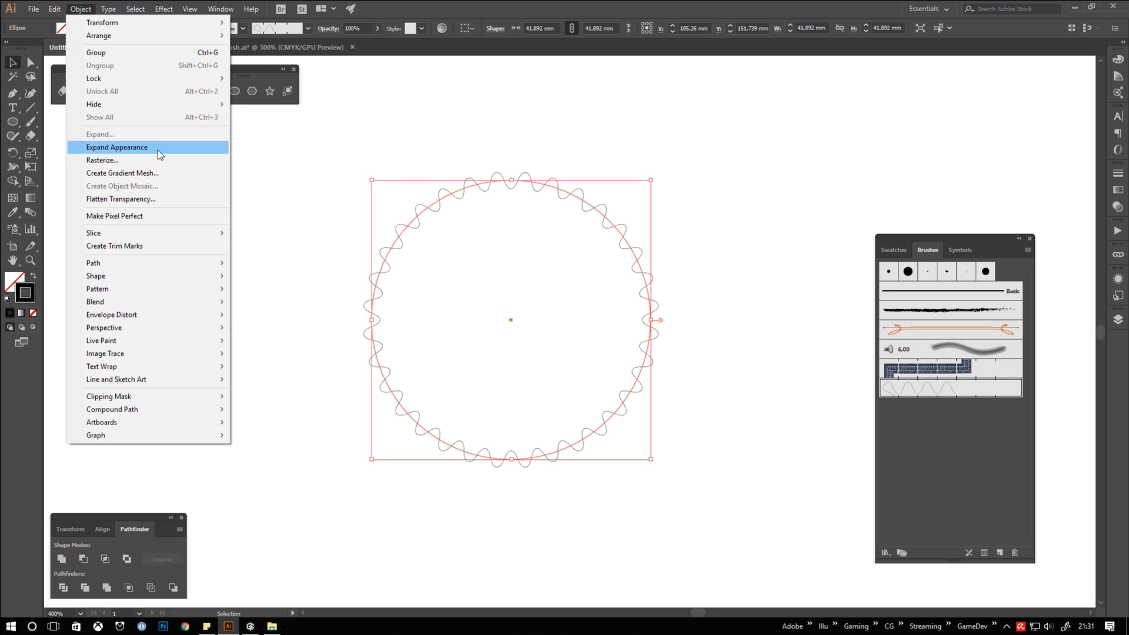
{"action": "left_click", "coordinate": [117, 148]}
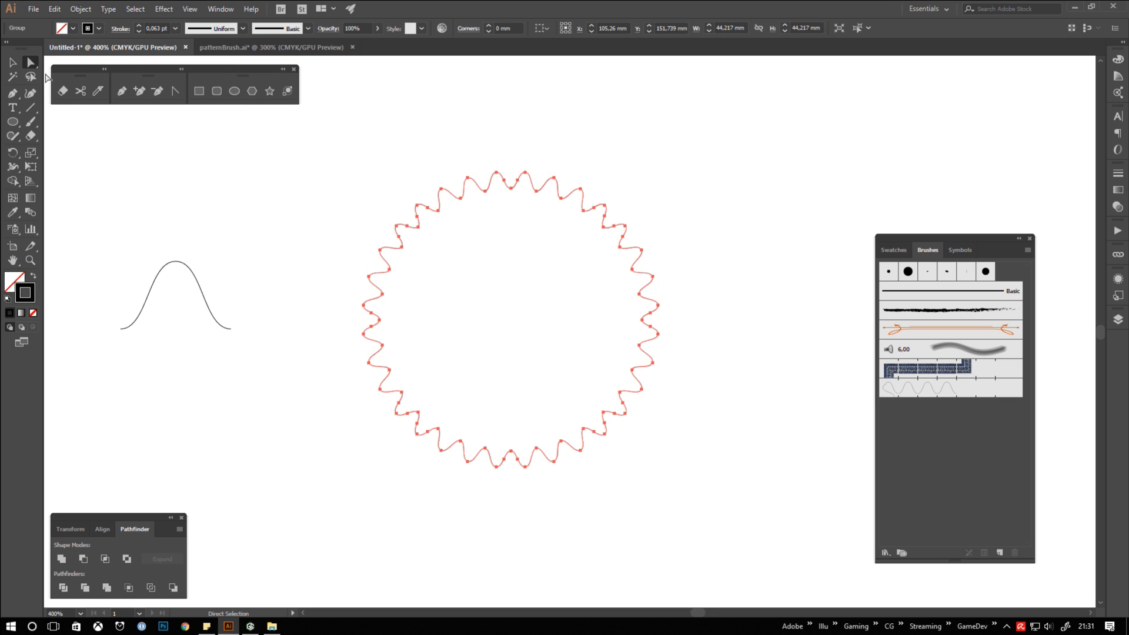